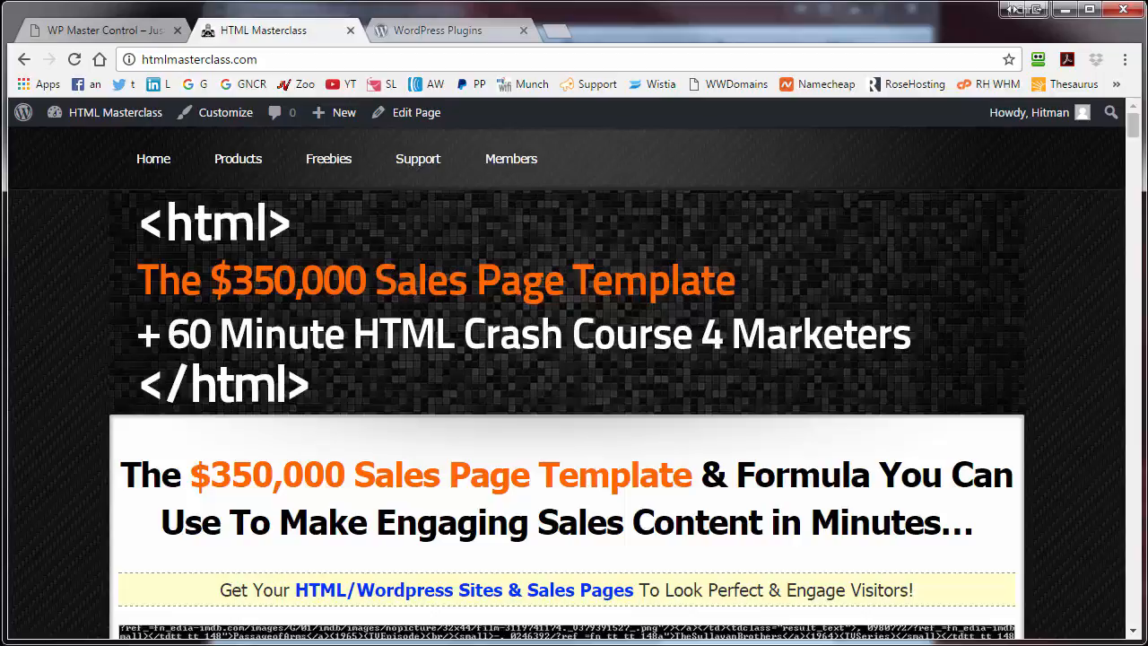
# Open HTML Masterclass's admin Plugins page and scroll through the installed plugins.
pyautogui.click(114, 112)
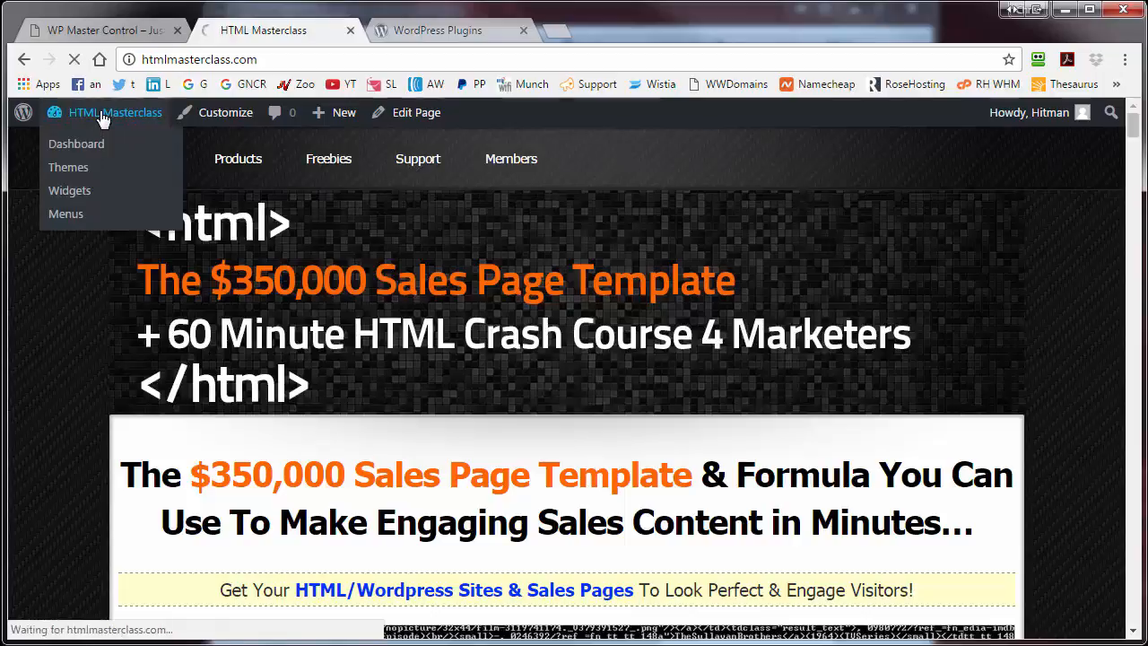
pyautogui.click(76, 144)
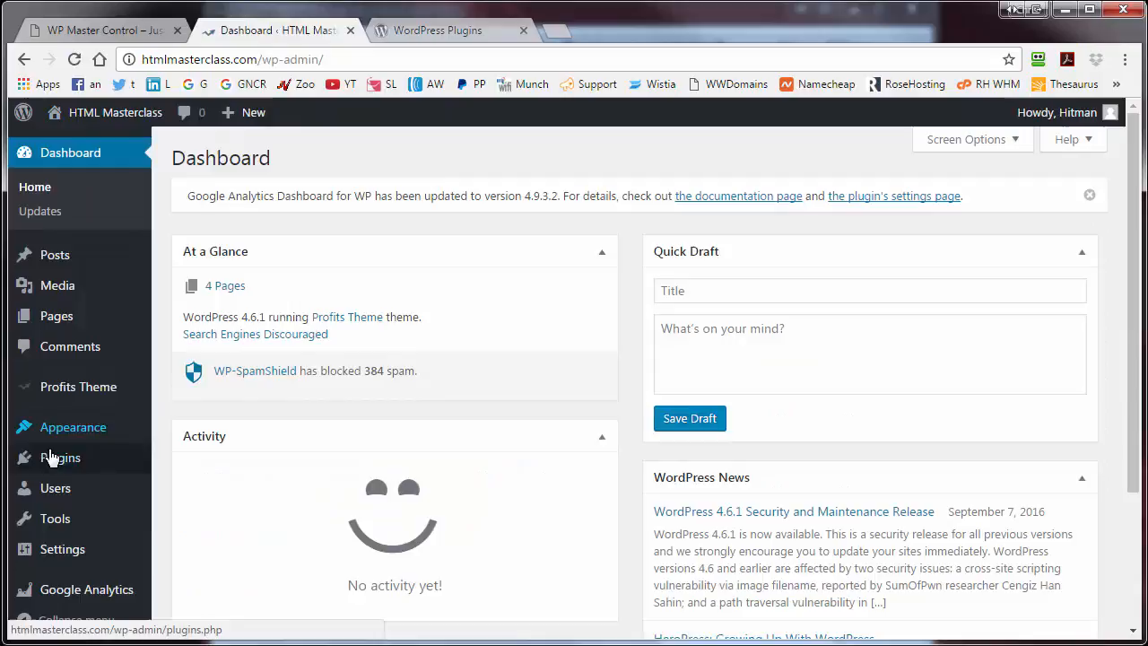
pyautogui.click(59, 457)
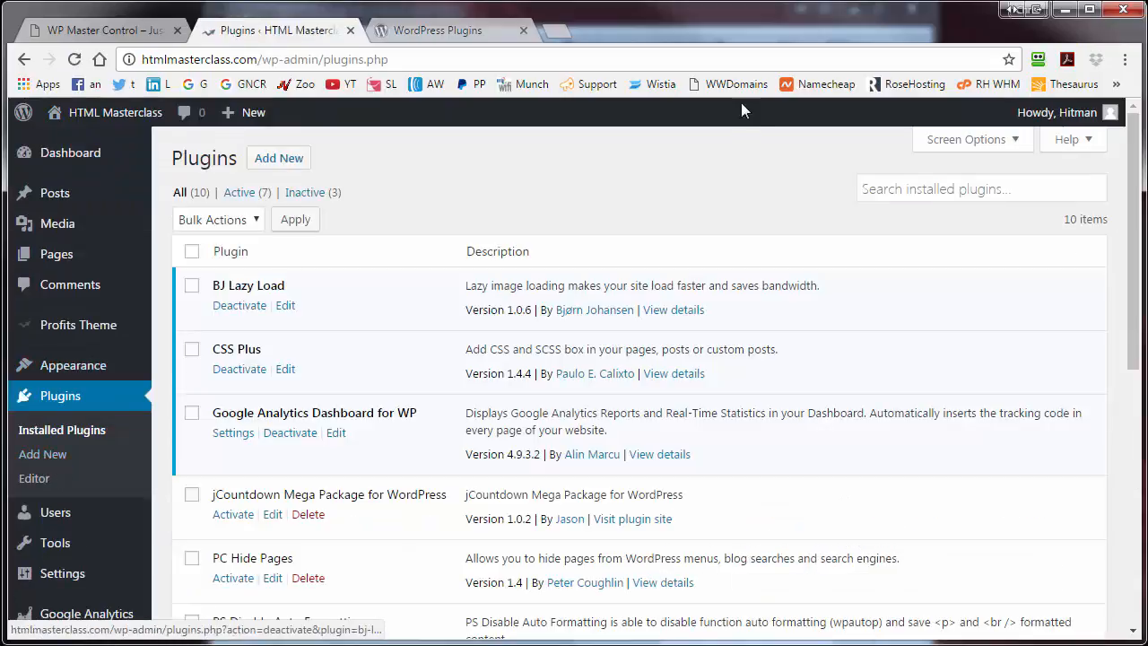
pyautogui.scroll(-3)
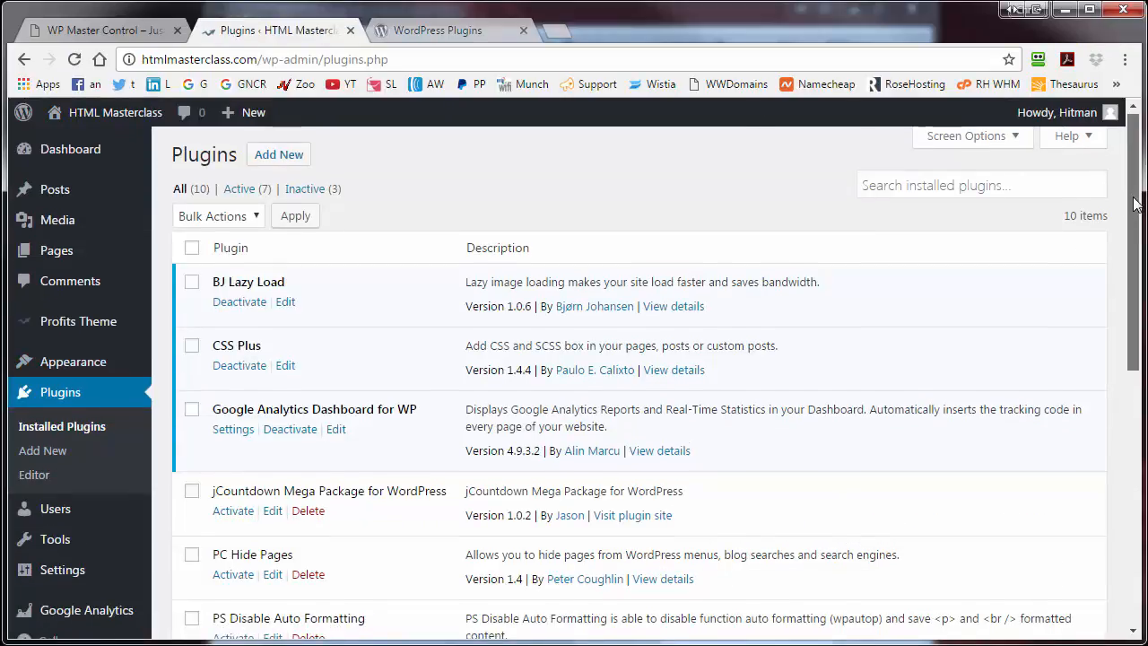
pyautogui.scroll(-3)
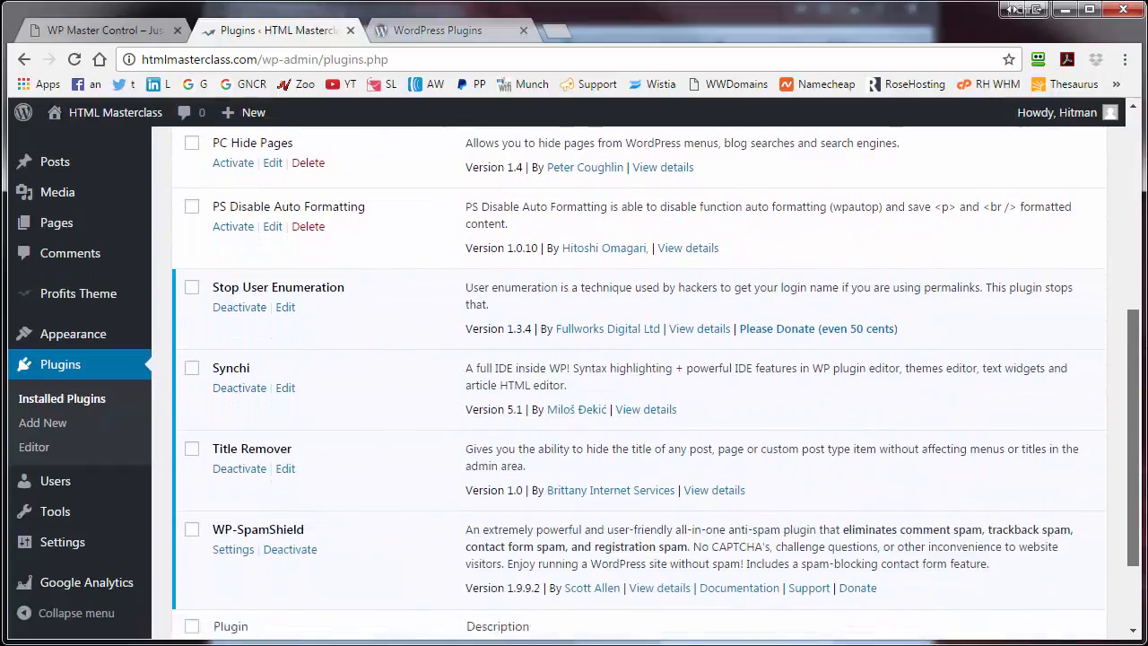
pyautogui.scroll(-3)
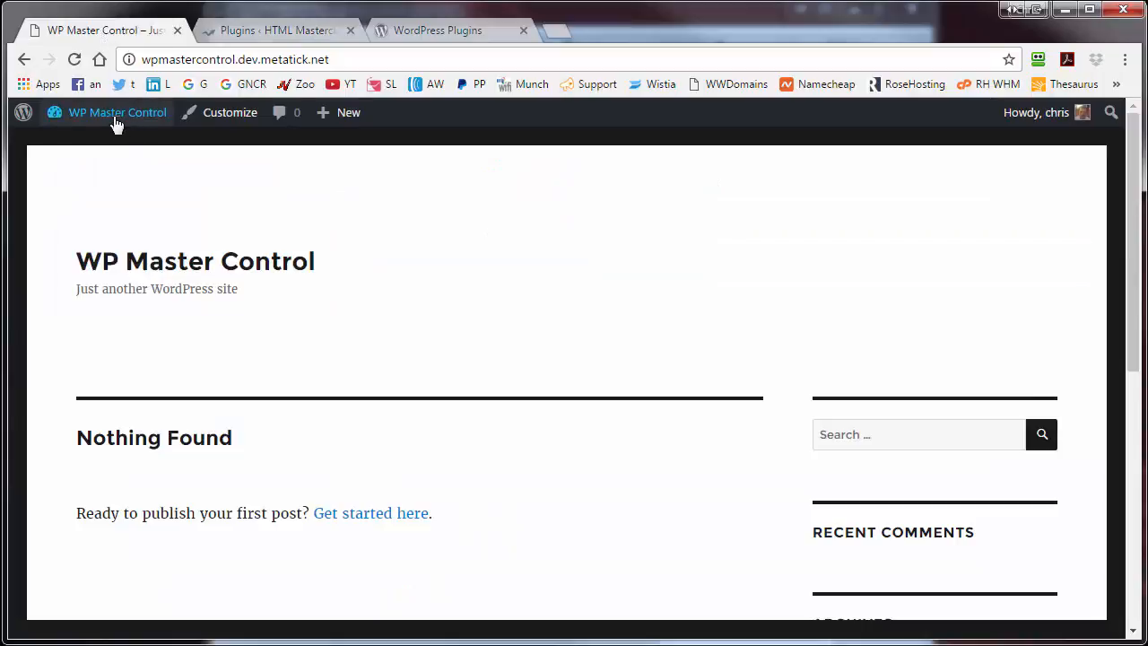
# Check WP Master Control's Dashboard, Plugins, Categories and Themes pages in its admin.
pyautogui.click(117, 112)
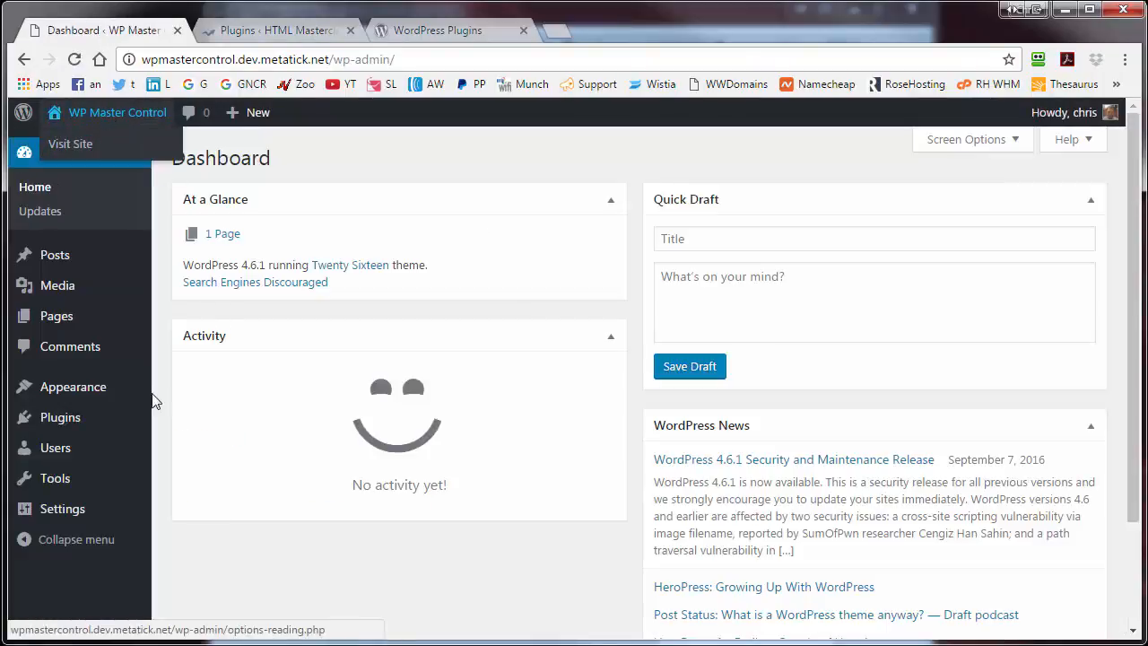
pyautogui.click(60, 416)
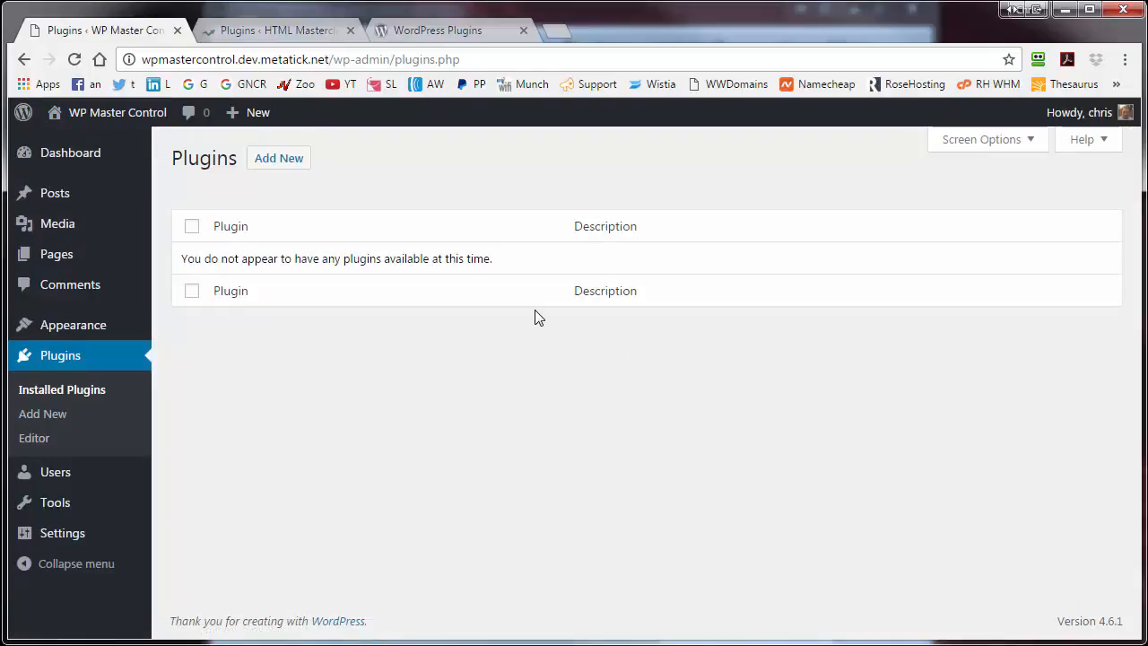
pyautogui.moveTo(56, 254)
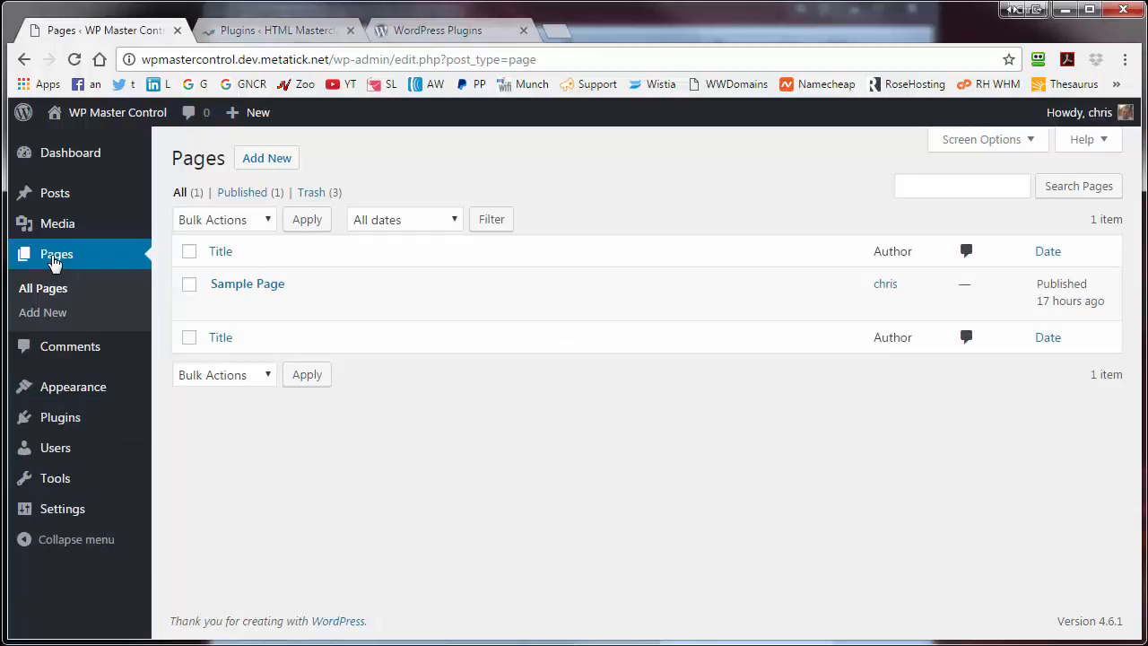
pyautogui.moveTo(57, 223)
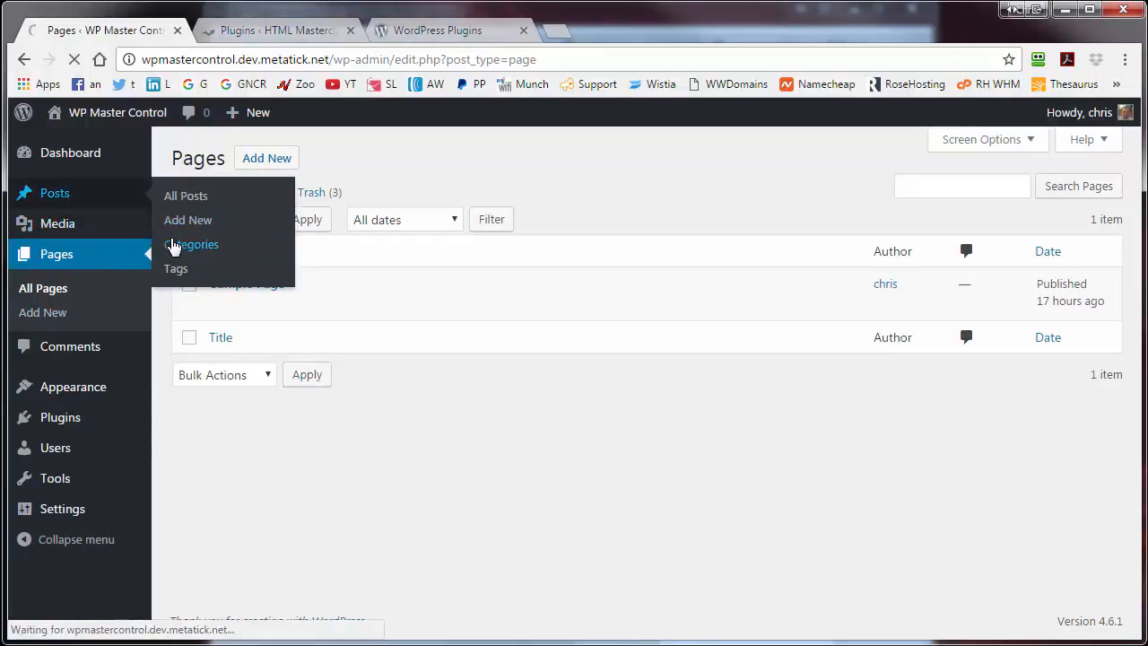
pyautogui.click(193, 244)
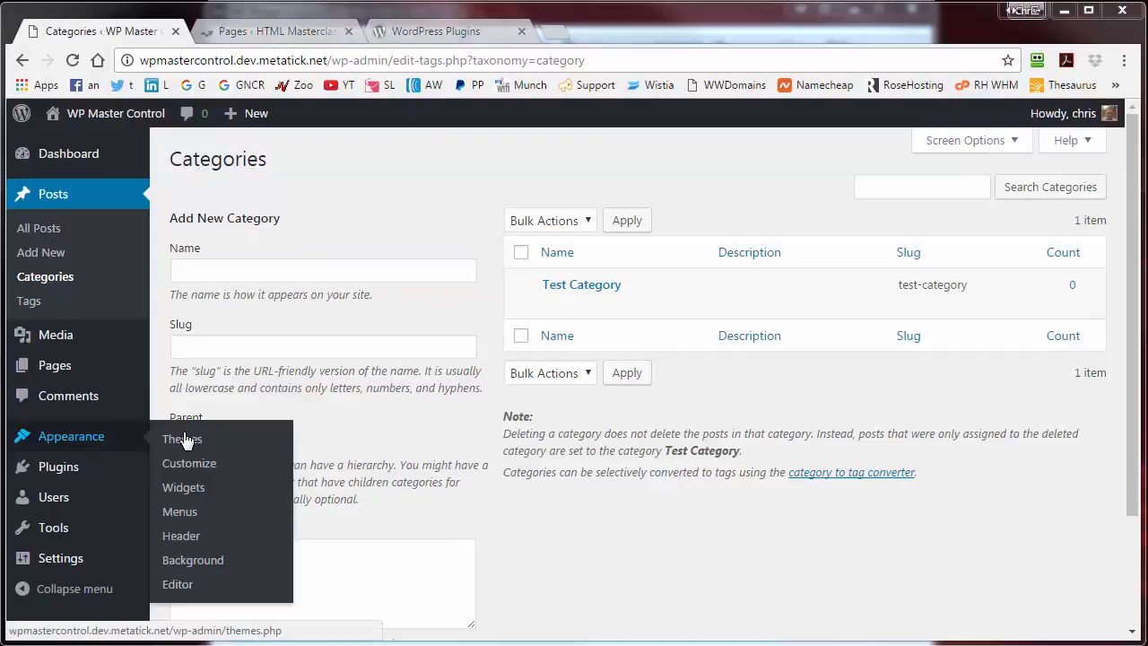
pyautogui.click(182, 439)
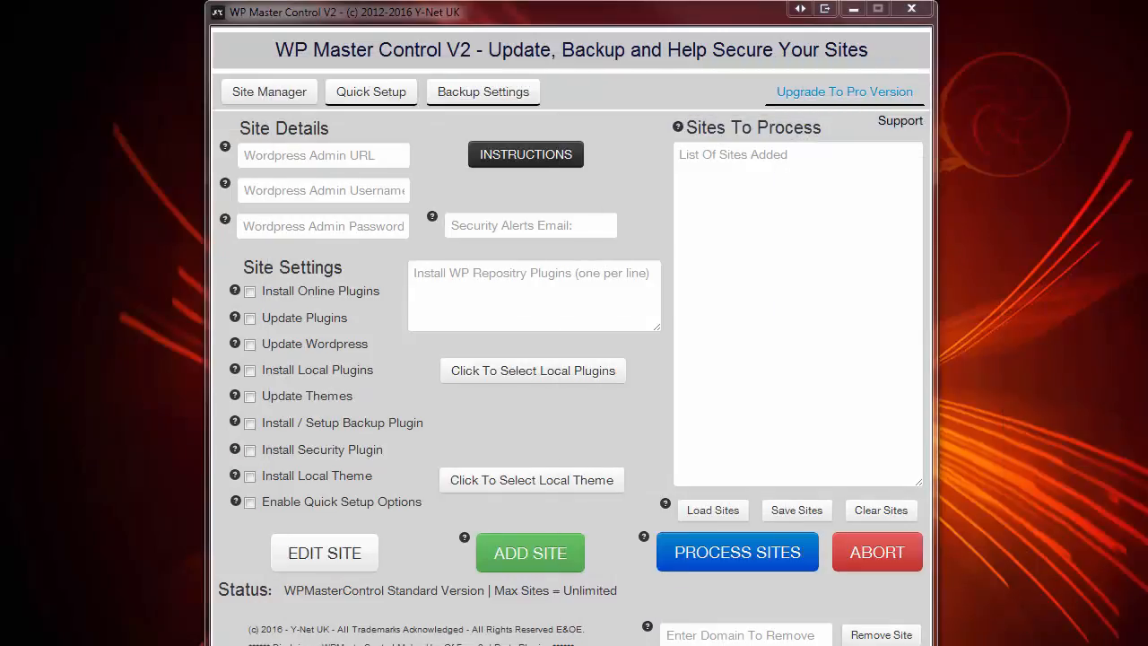
# Read and close the WP Master Control V2 setup instructions.
pyautogui.click(323, 154)
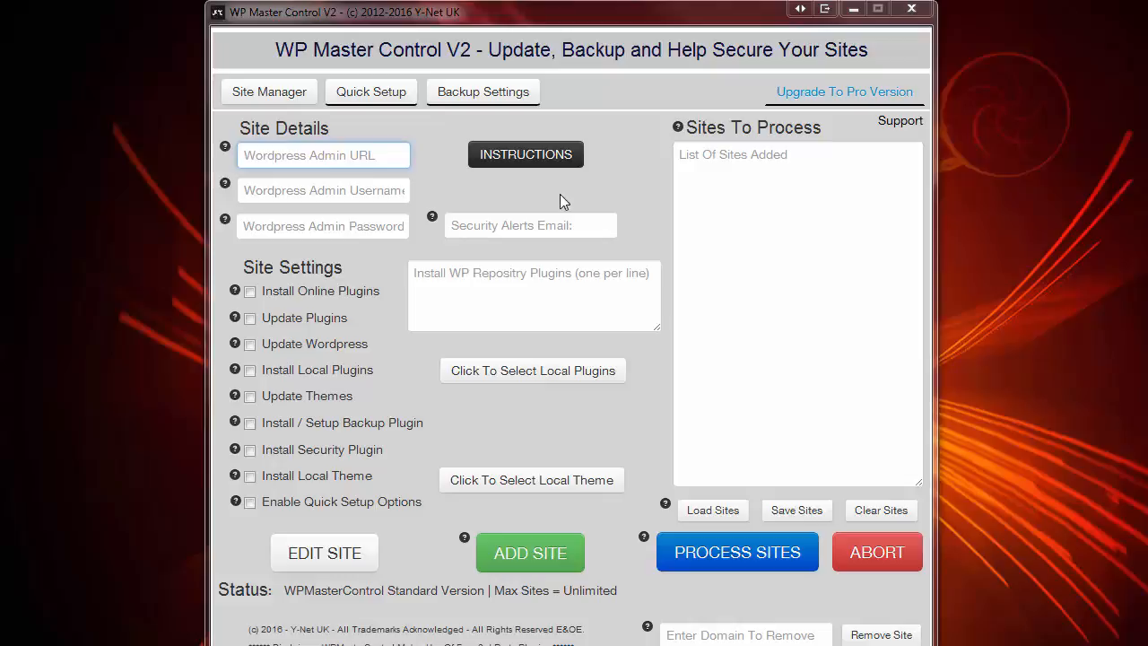
pyautogui.click(526, 154)
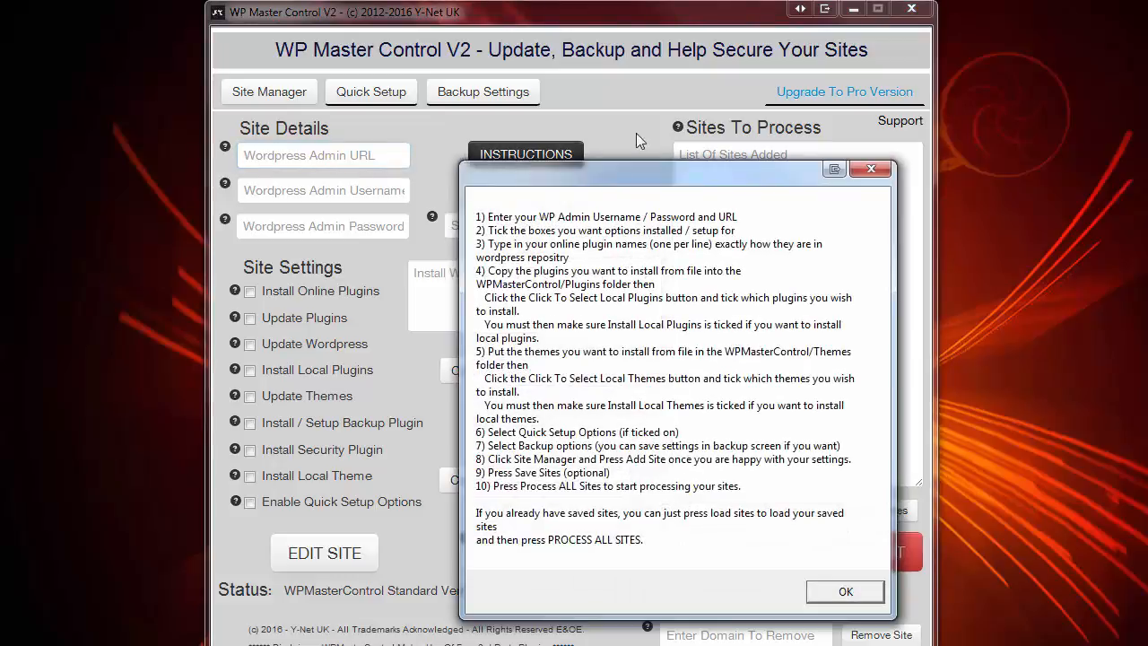
pyautogui.click(846, 591)
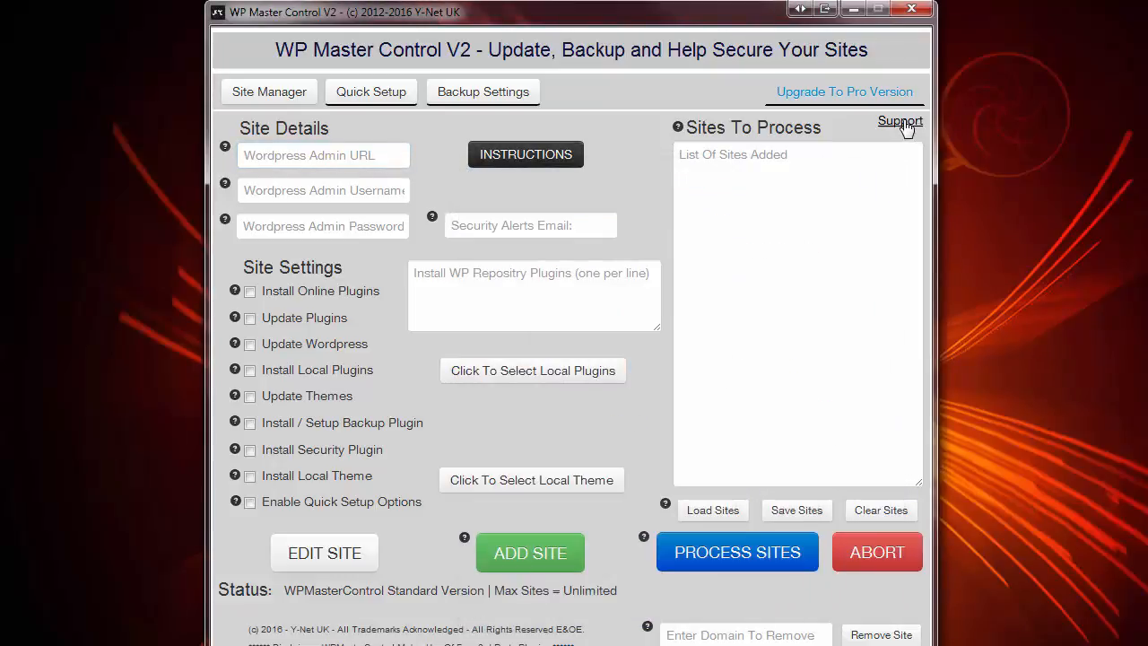
pyautogui.moveTo(224, 145)
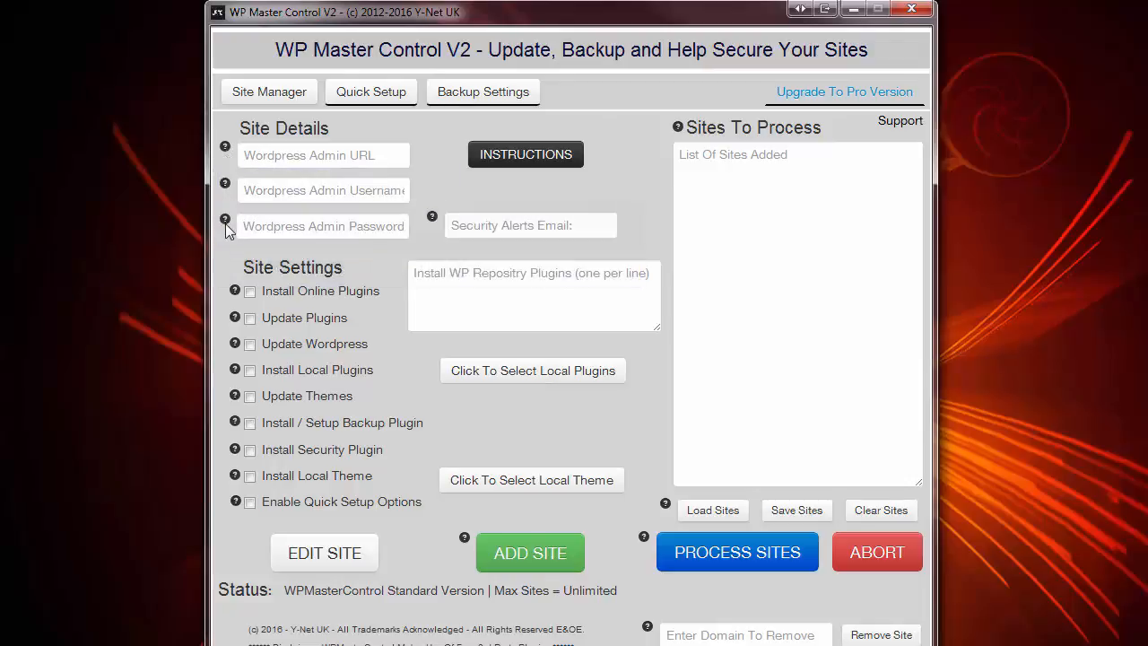
# Enter the site's admin URL and login details, and enable Install Online Plugins.
pyautogui.click(323, 154)
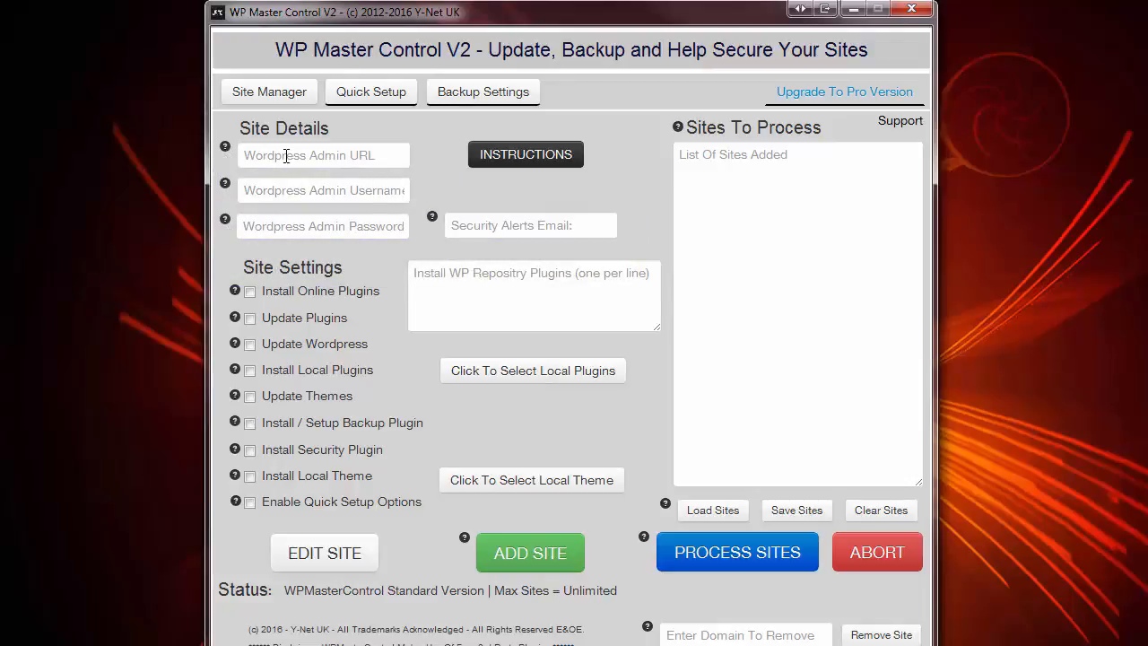
pyautogui.click(323, 156)
pyautogui.write('http://wpmastercontrol.dev.r')
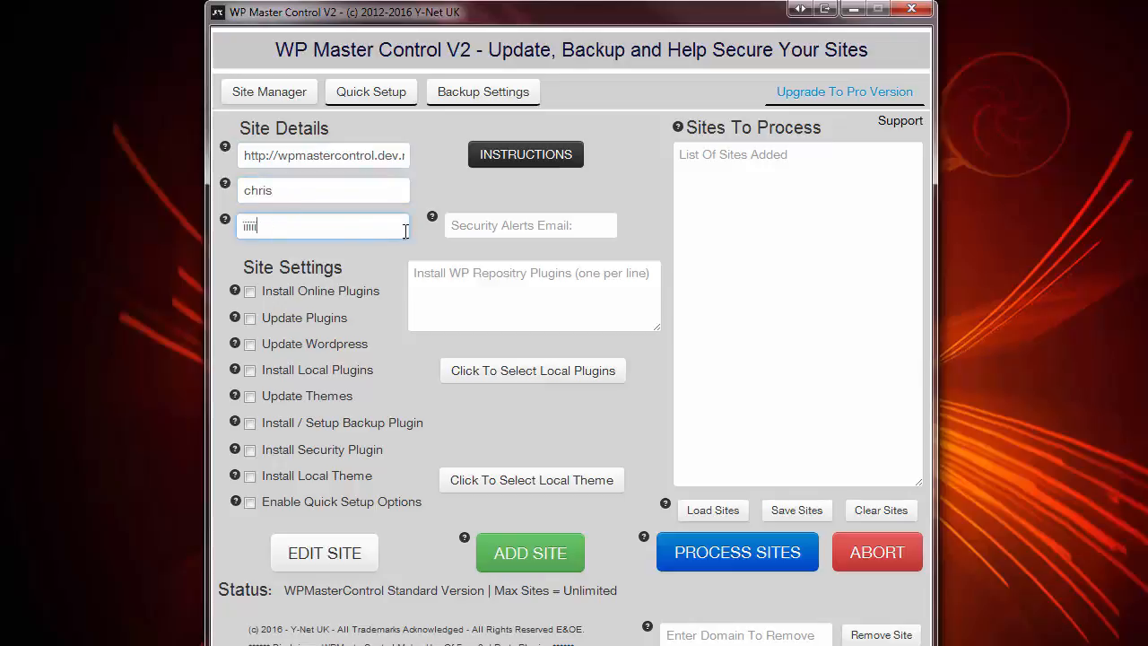
pyautogui.moveTo(465, 225)
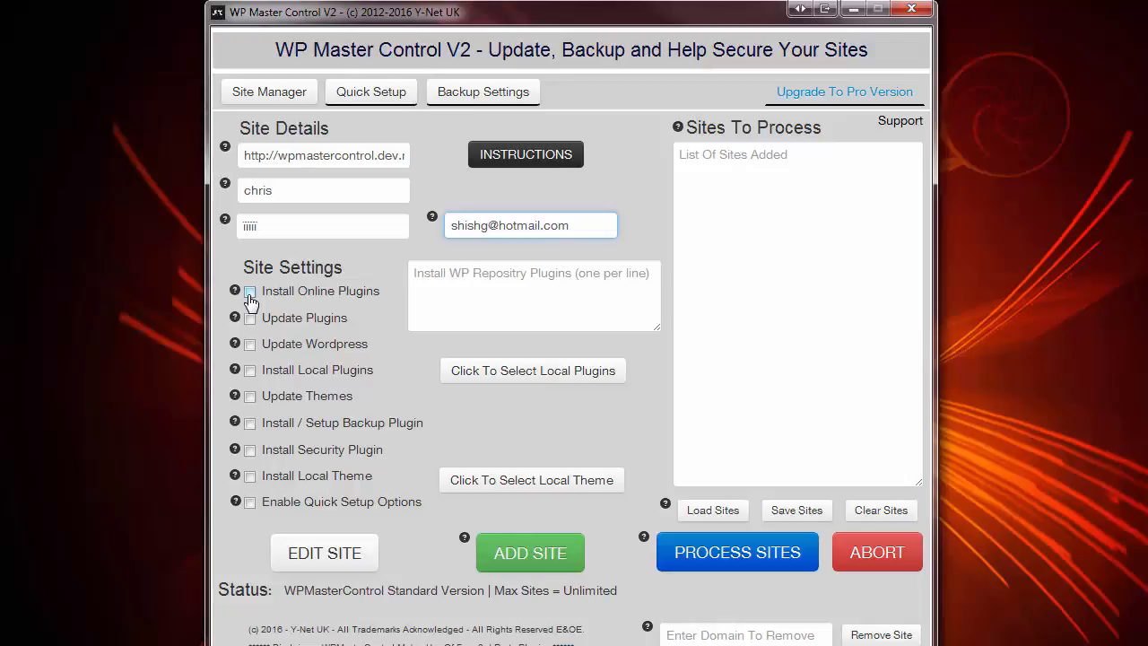
pyautogui.click(250, 290)
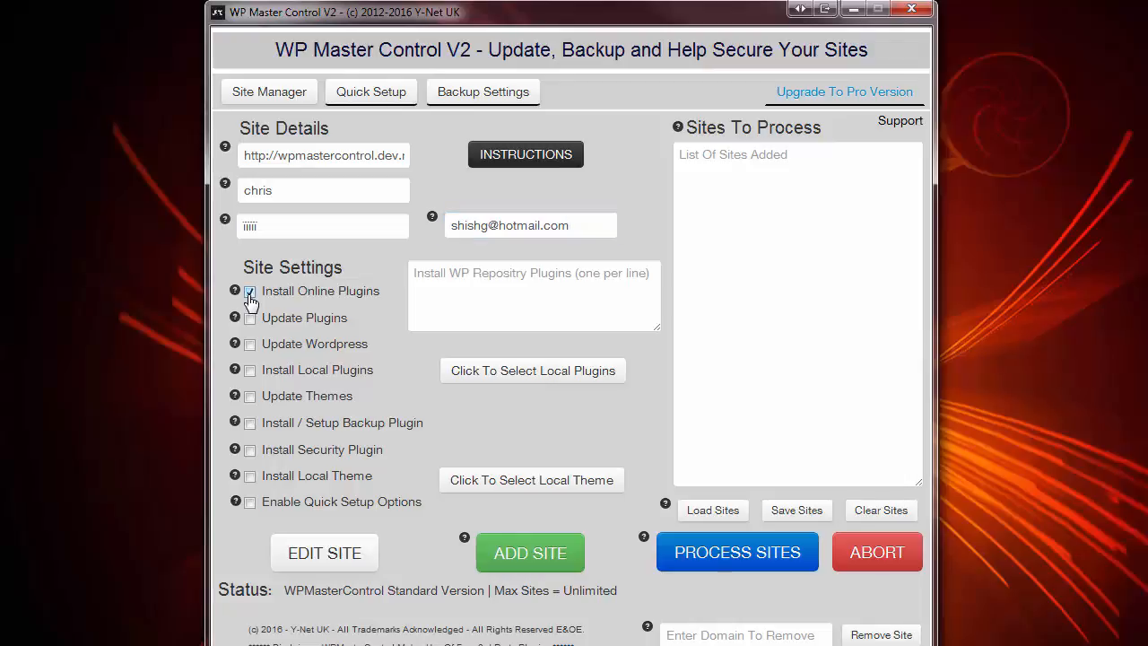
pyautogui.click(250, 290)
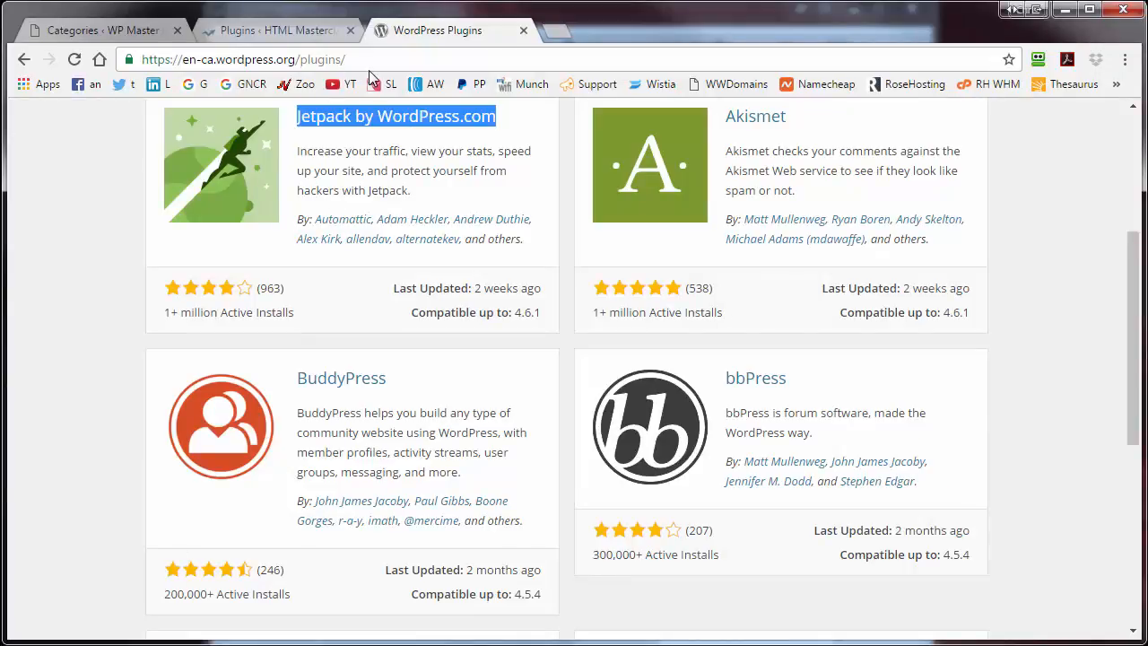
# Copy the 'Jetpack by WordPress.com' title from the Featured plugins list.
pyautogui.scroll(3)
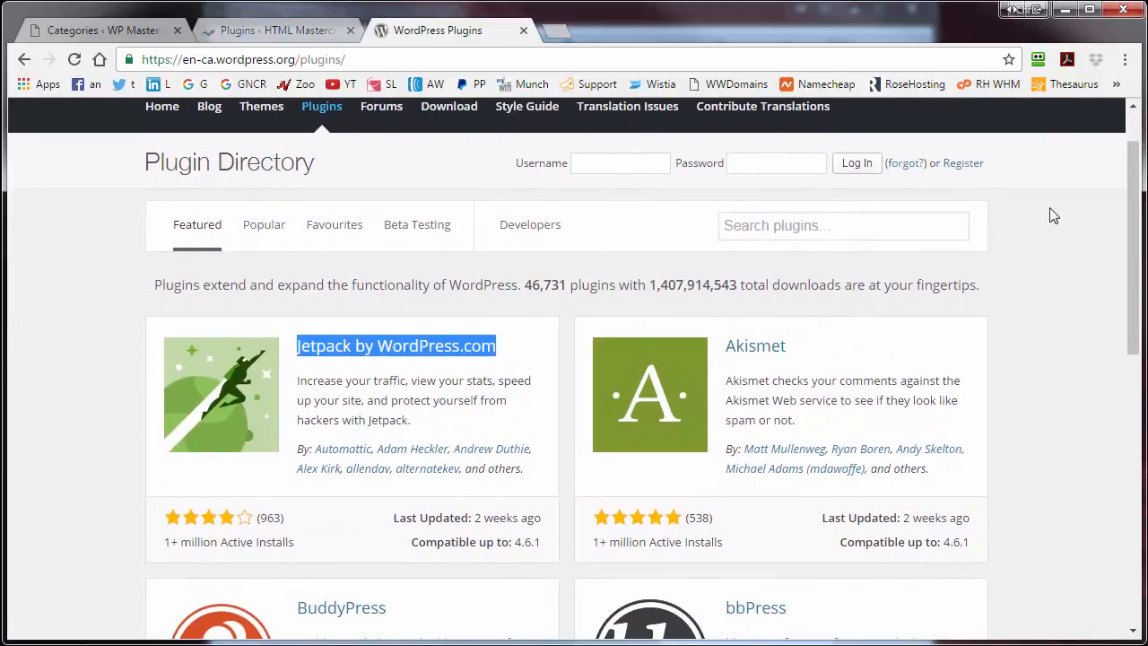
pyautogui.rightClick(341, 345)
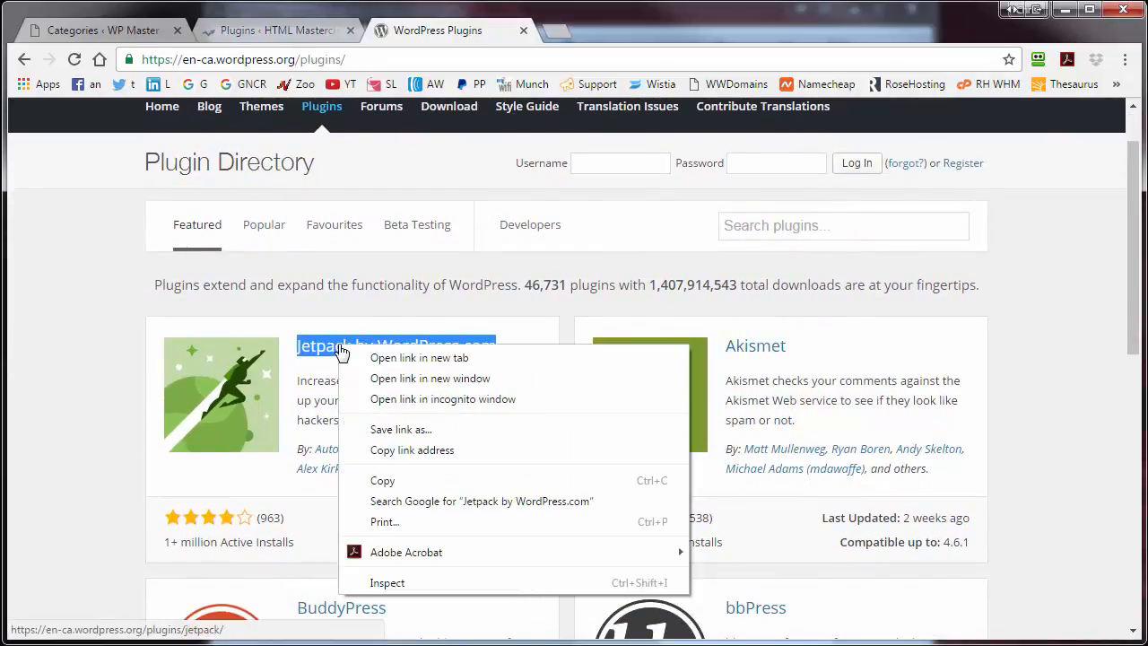
pyautogui.moveTo(912, 36)
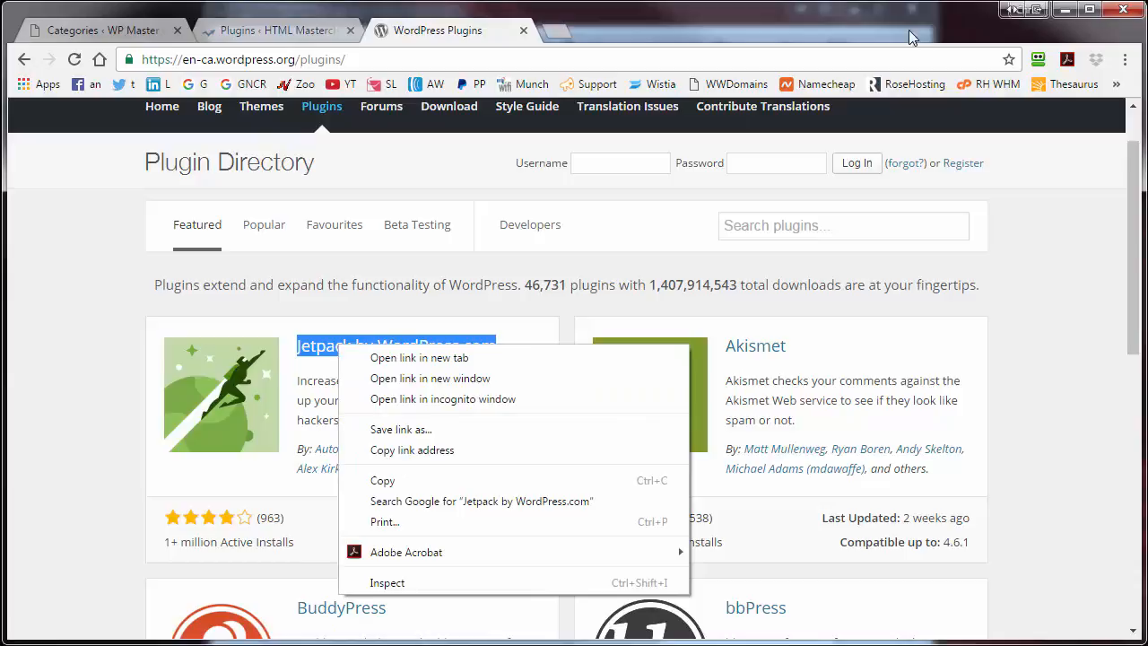
pyautogui.moveTo(1060, 13)
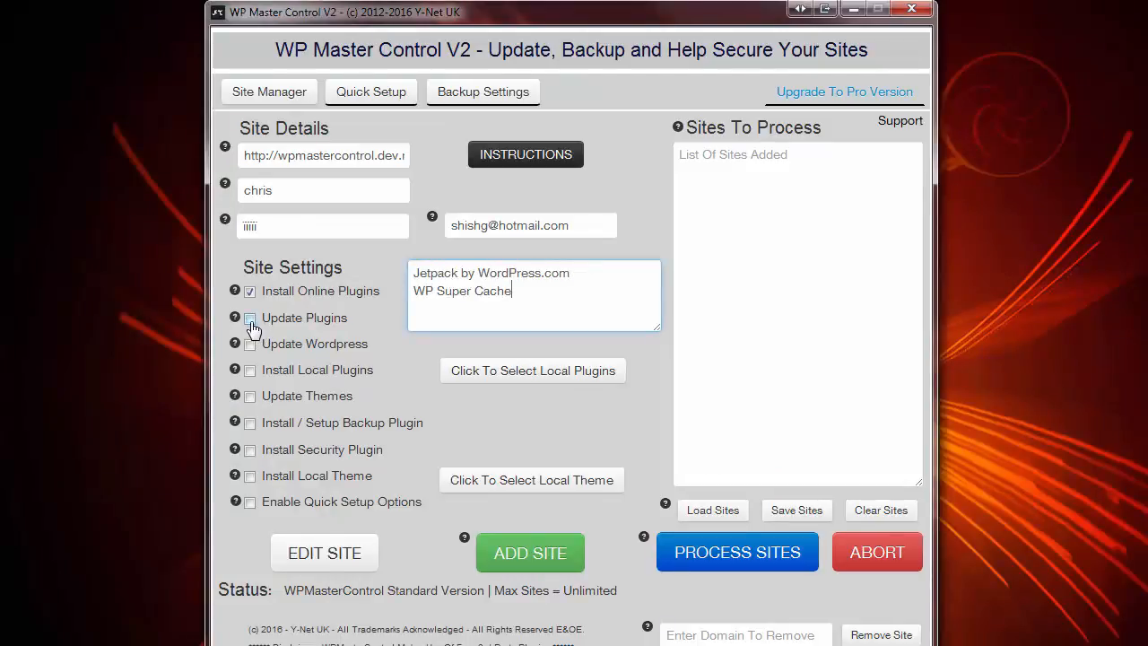
# Enable updating existing plugins, updating WordPress and installing local plugins.
pyautogui.click(250, 318)
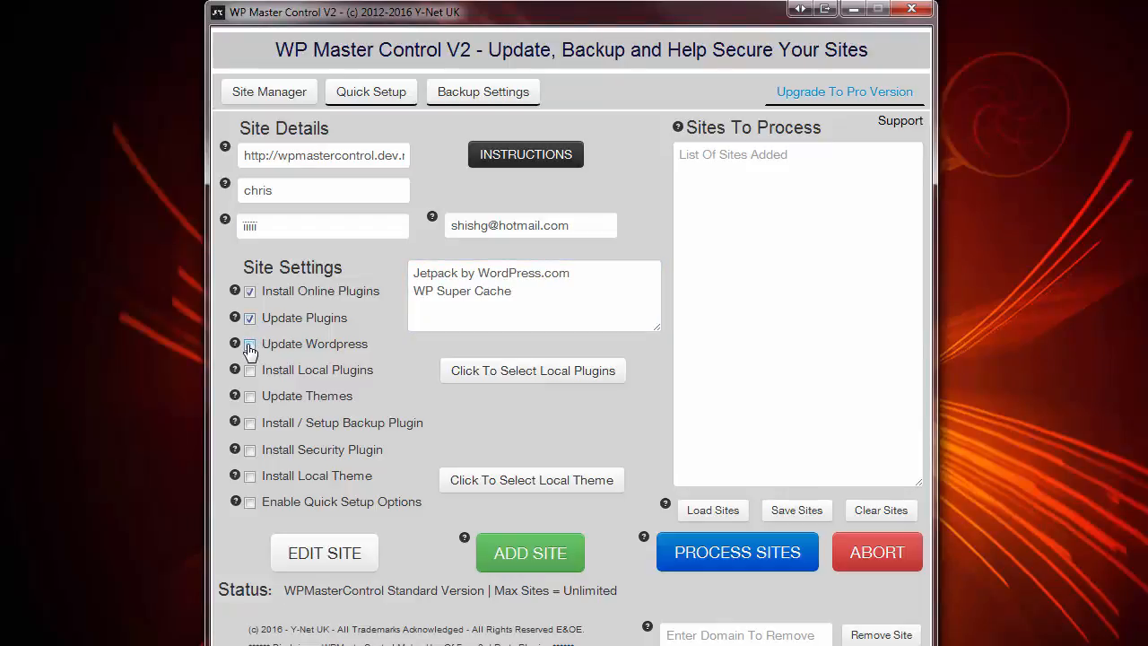
pyautogui.click(249, 344)
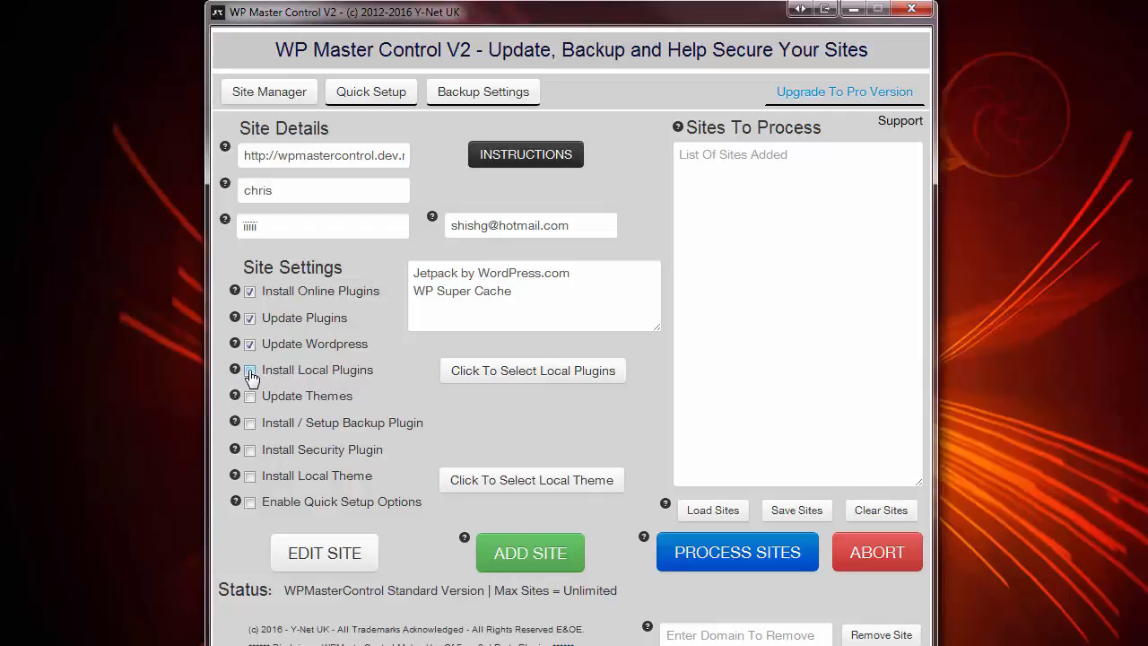
pyautogui.click(249, 369)
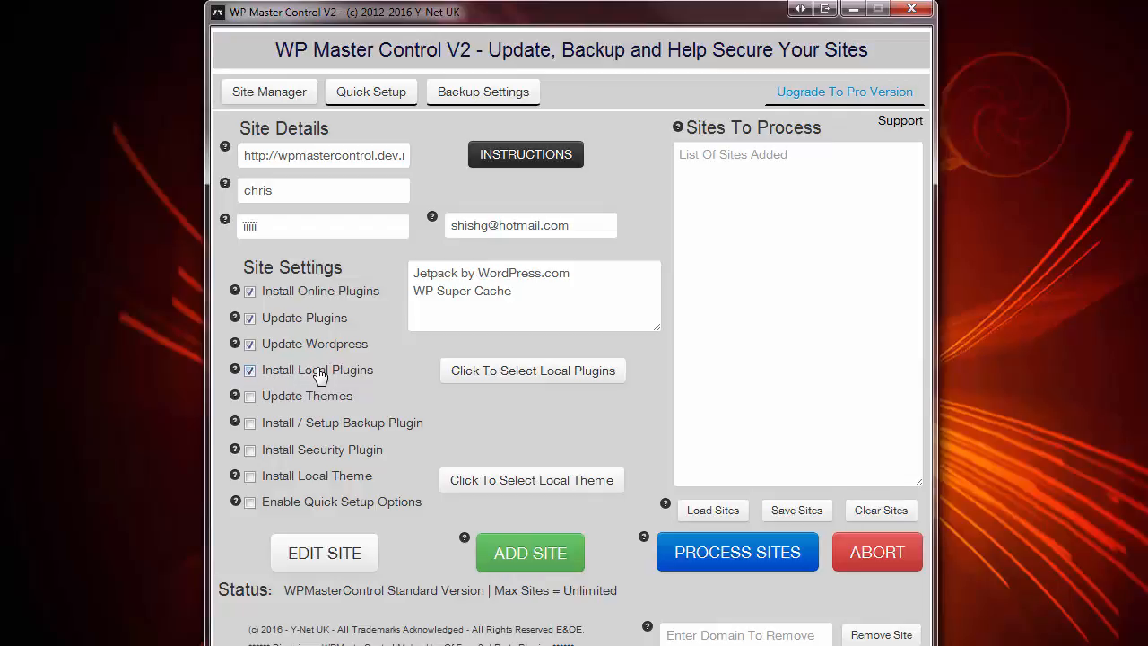
# Select snowfall, covertcontent.zip and covertmessenger-pro.zip as local plugins to install.
pyautogui.click(532, 370)
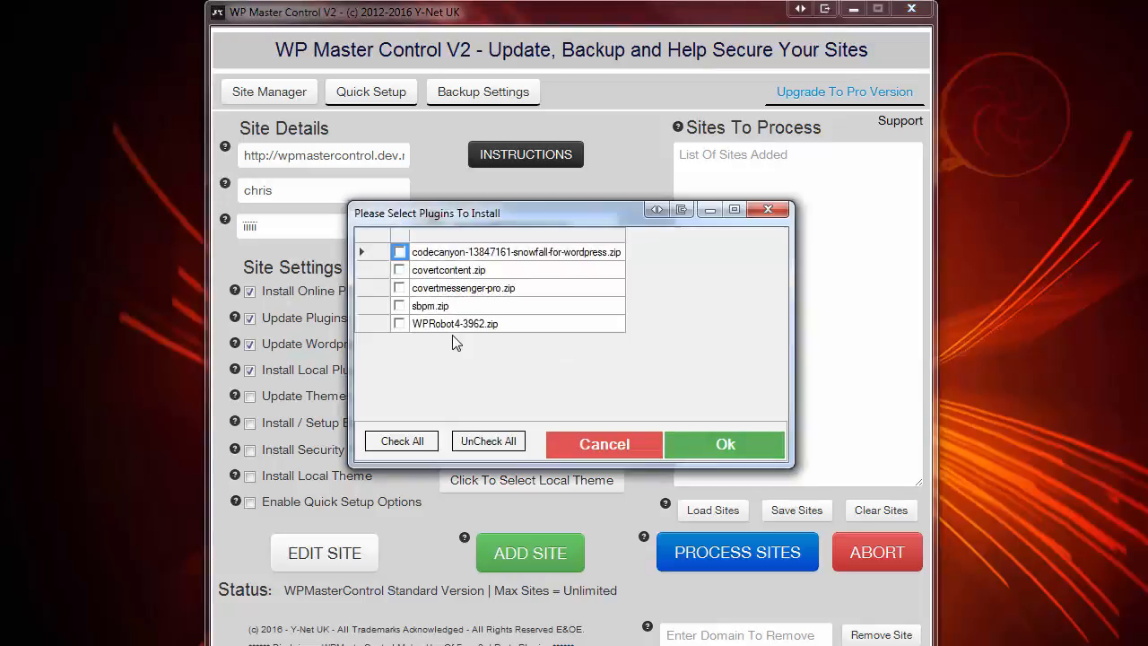
pyautogui.moveTo(455, 325)
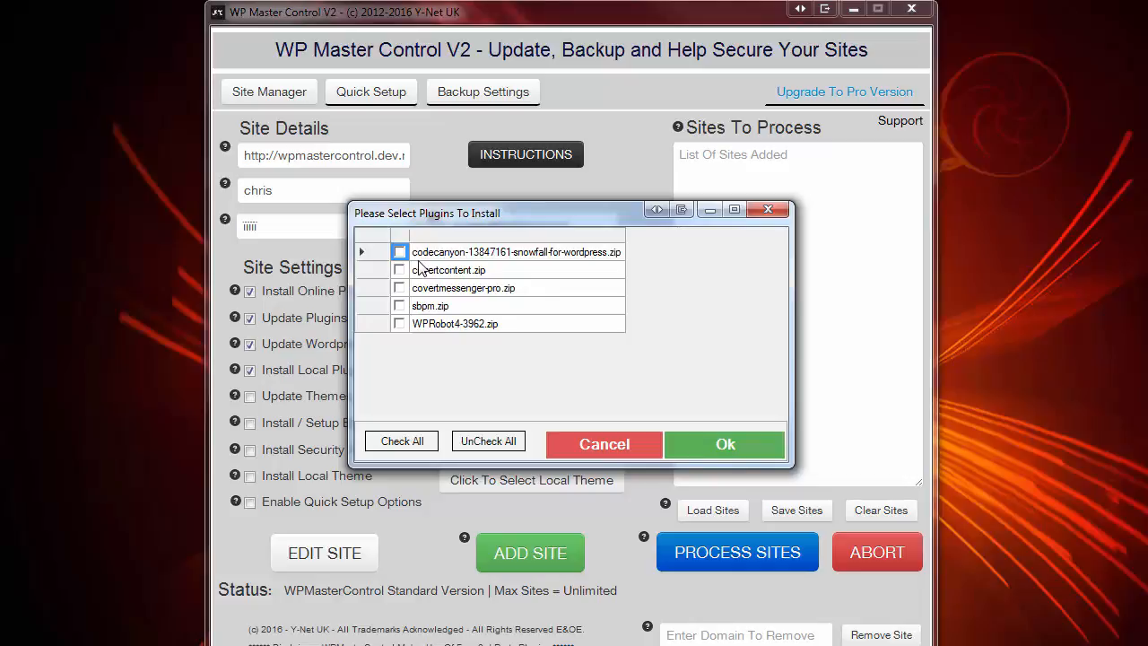
pyautogui.click(400, 252)
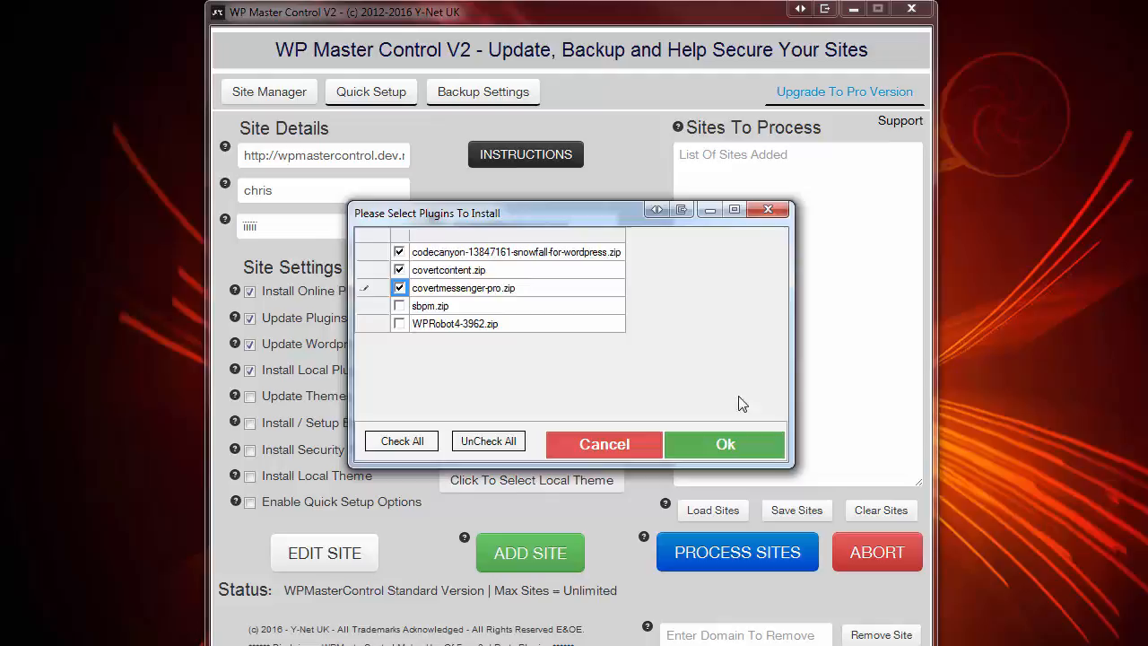
pyautogui.click(724, 444)
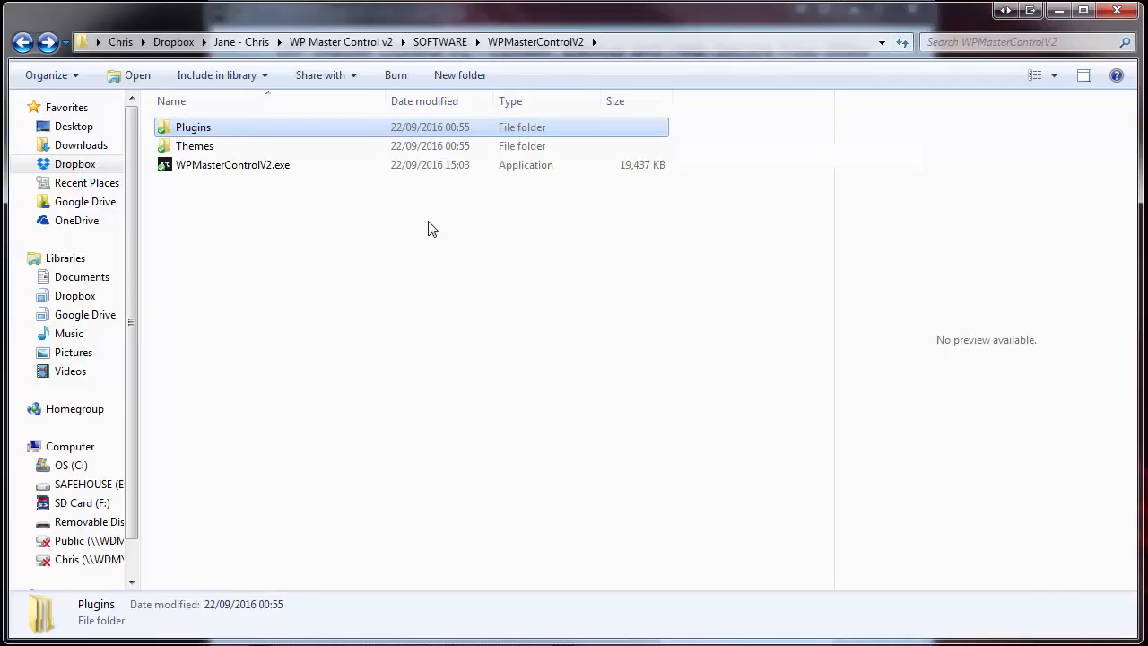
pyautogui.moveTo(345, 246)
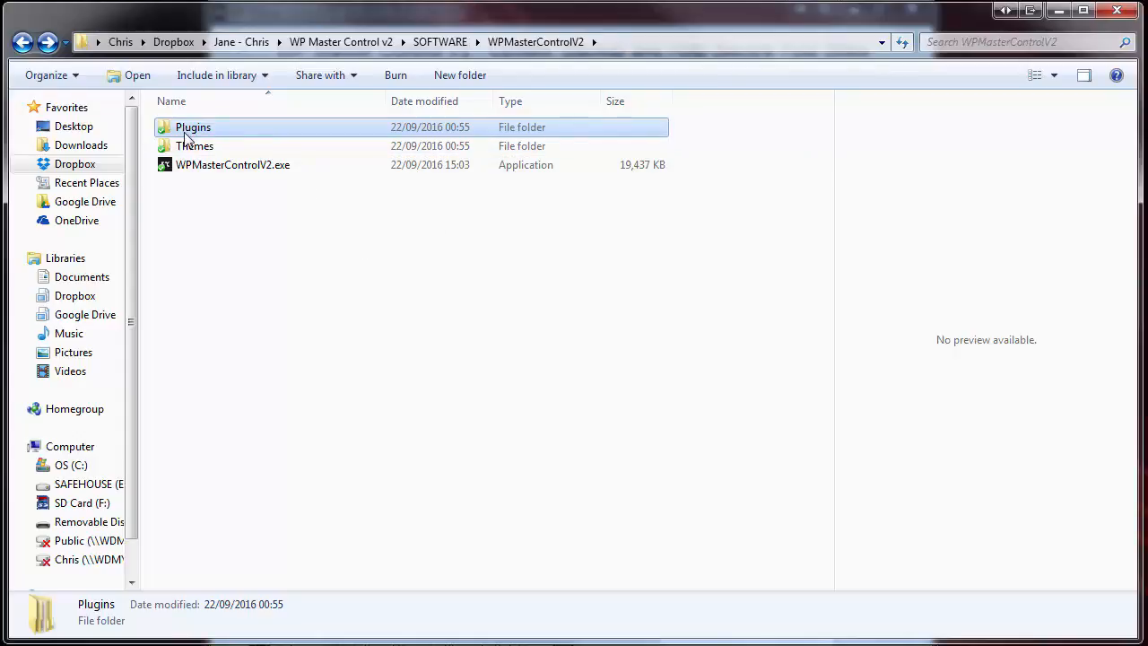
pyautogui.moveTo(200, 170)
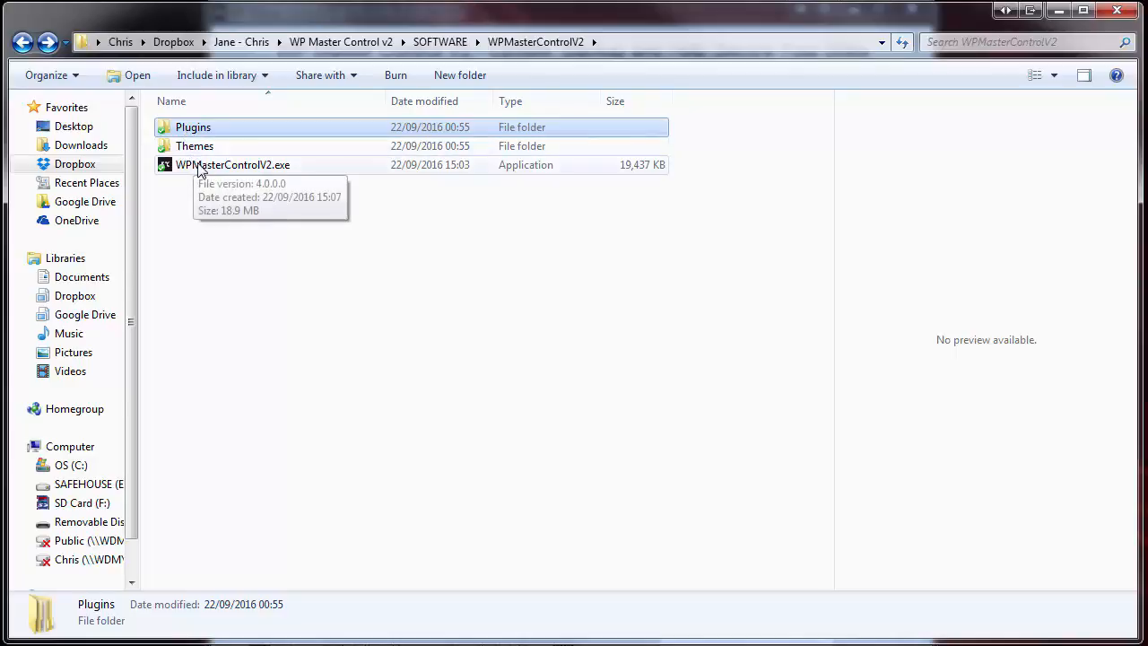
pyautogui.moveTo(224, 181)
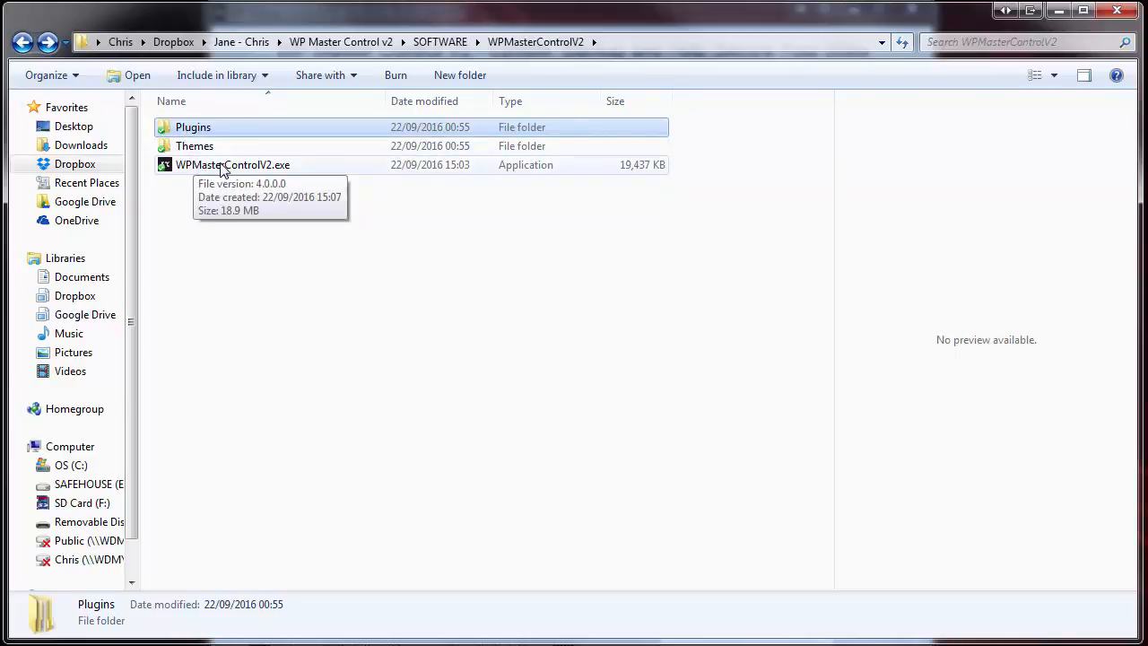
# Browse to the WPMasterControlV2 folder and open its Plugins folder.
pyautogui.click(194, 145)
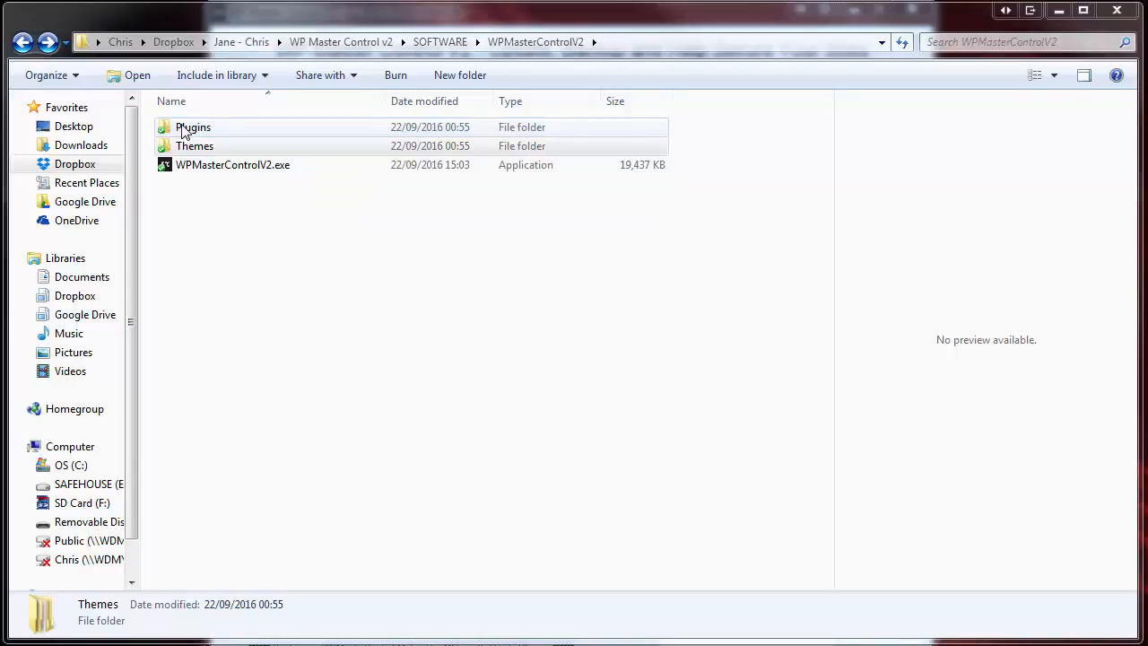
pyautogui.click(192, 126)
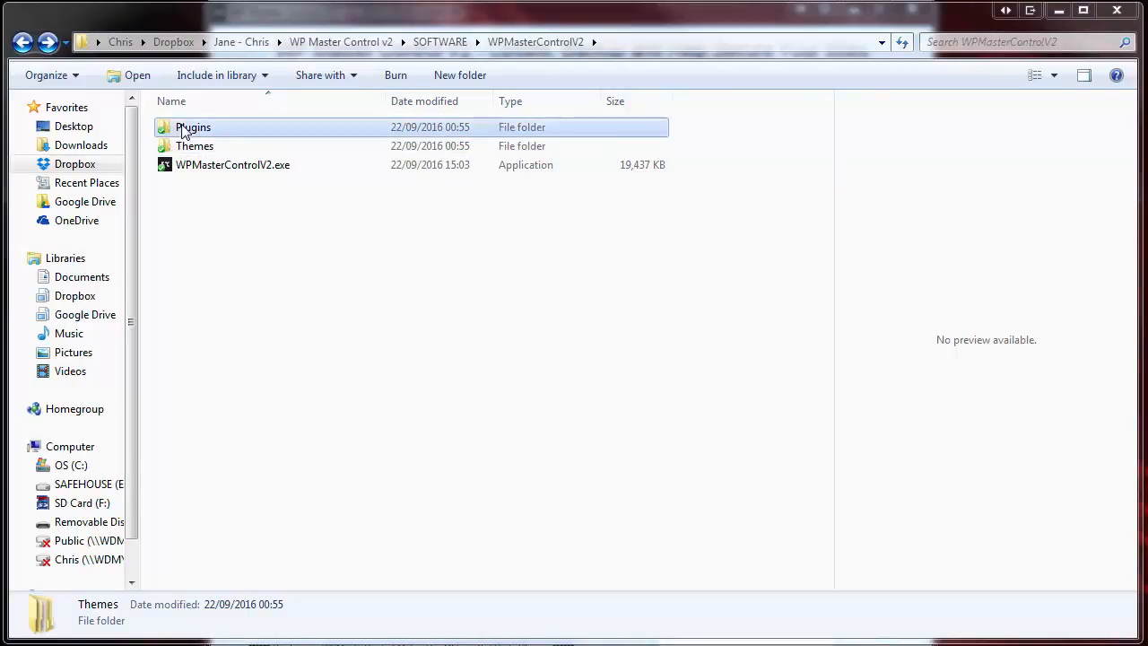
pyautogui.doubleClick(232, 164)
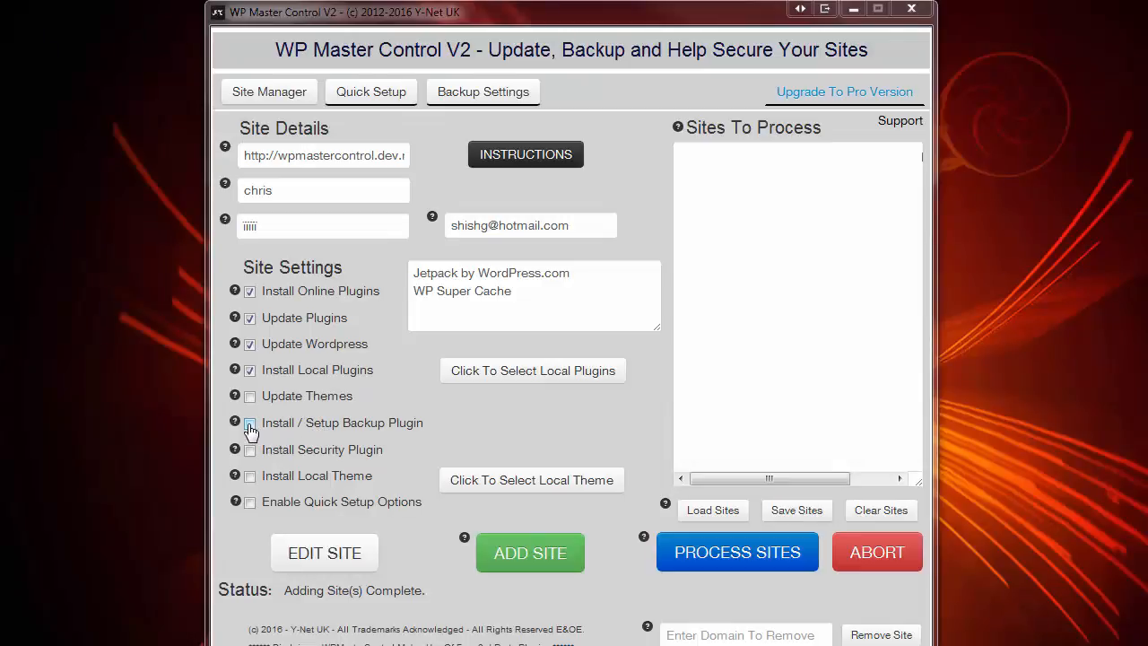
# Enable the backup plugin, security plugin, local theme and quick setup options.
pyautogui.click(250, 422)
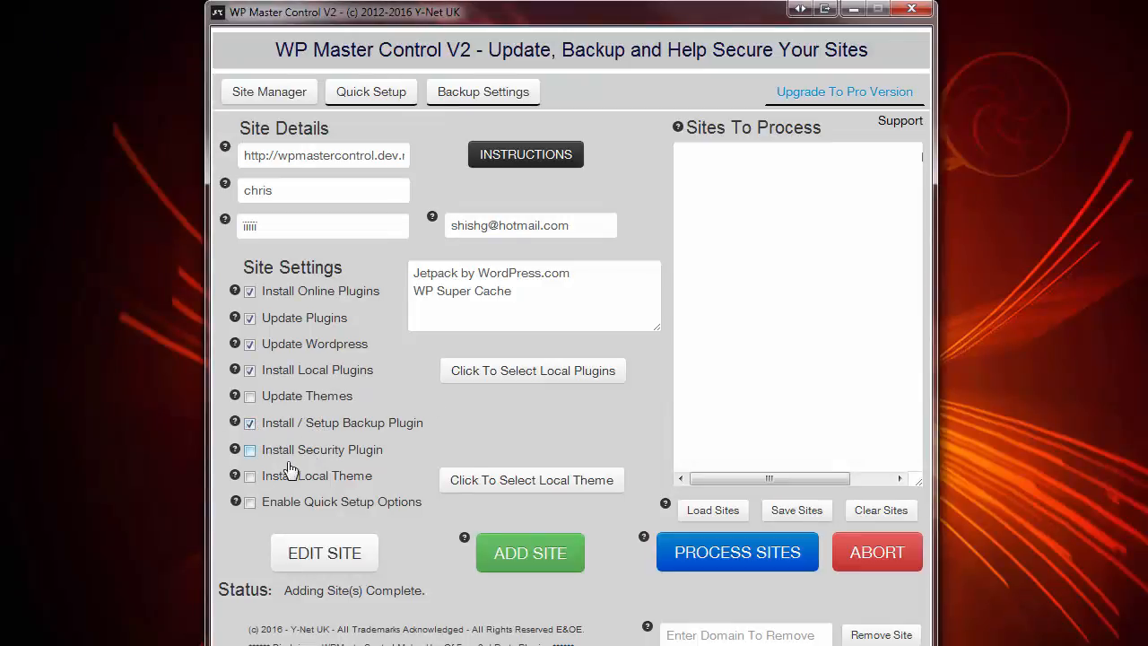
pyautogui.click(249, 450)
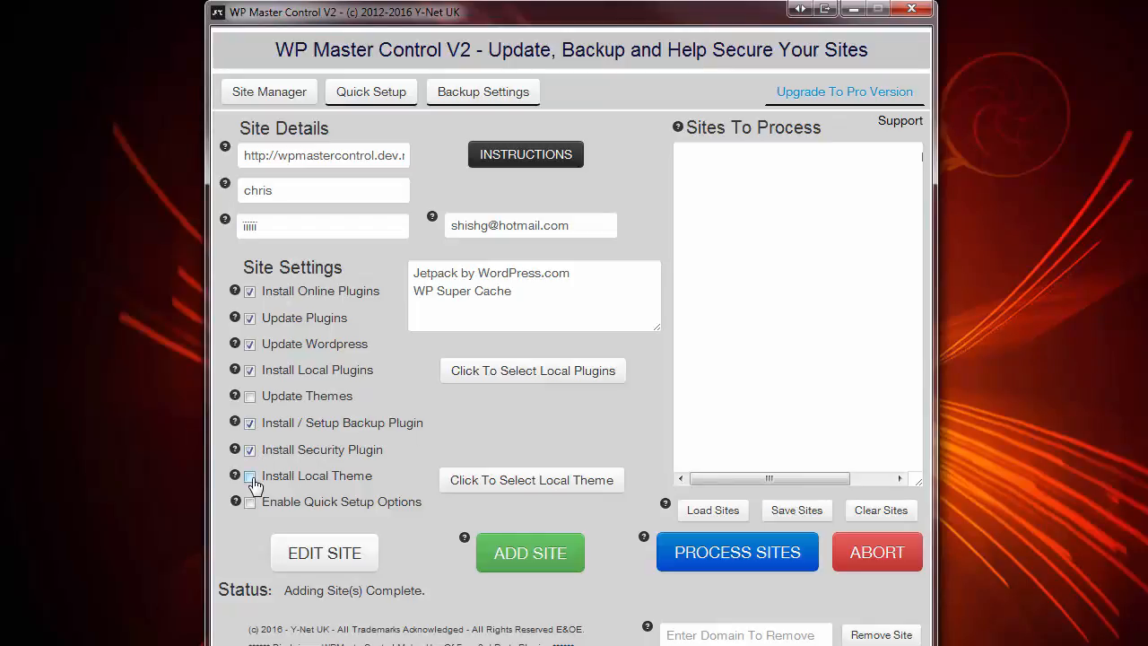
pyautogui.click(250, 475)
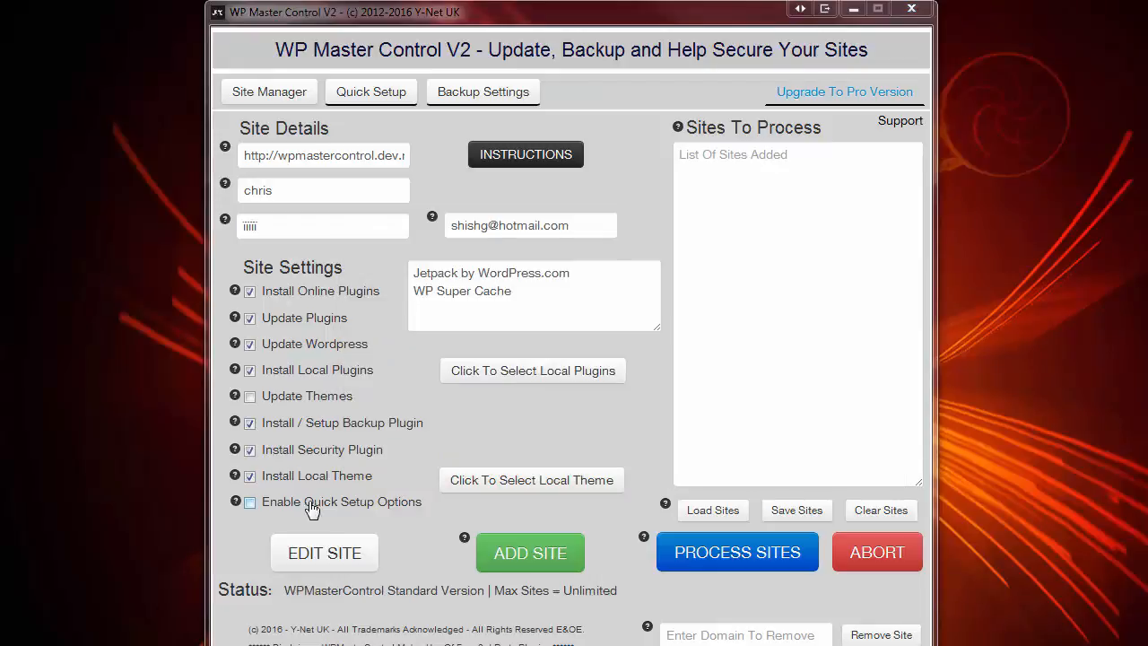
pyautogui.click(249, 502)
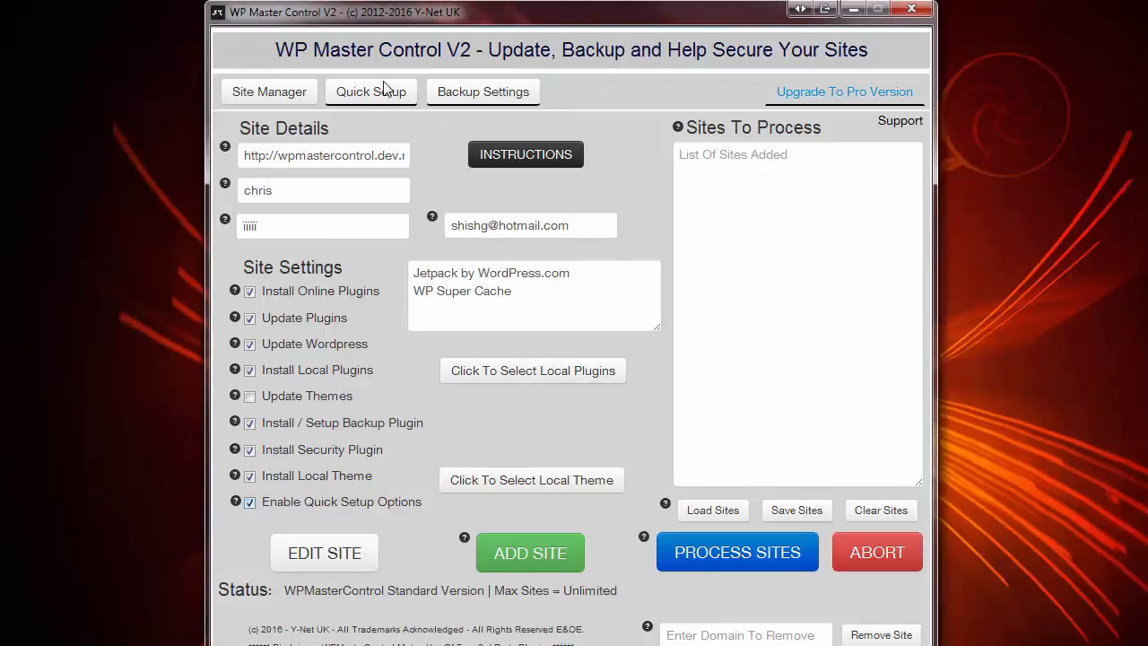
# Load the saved Quick Setup settings for plugins, pages and categories, then return.
pyautogui.click(370, 91)
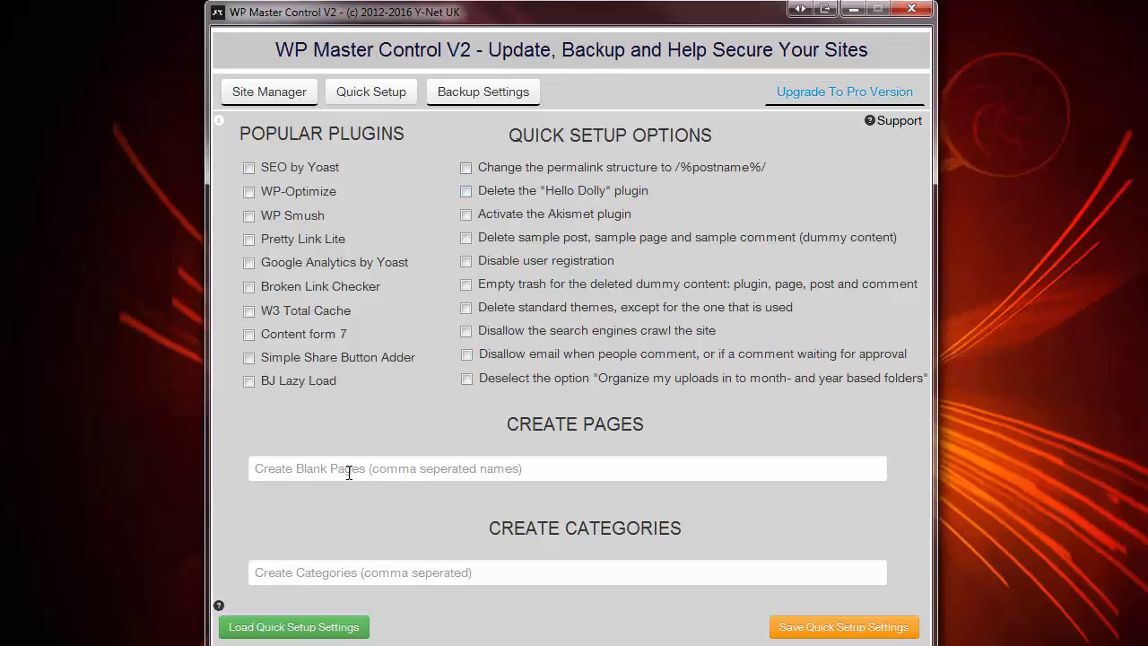
pyautogui.moveTo(316, 565)
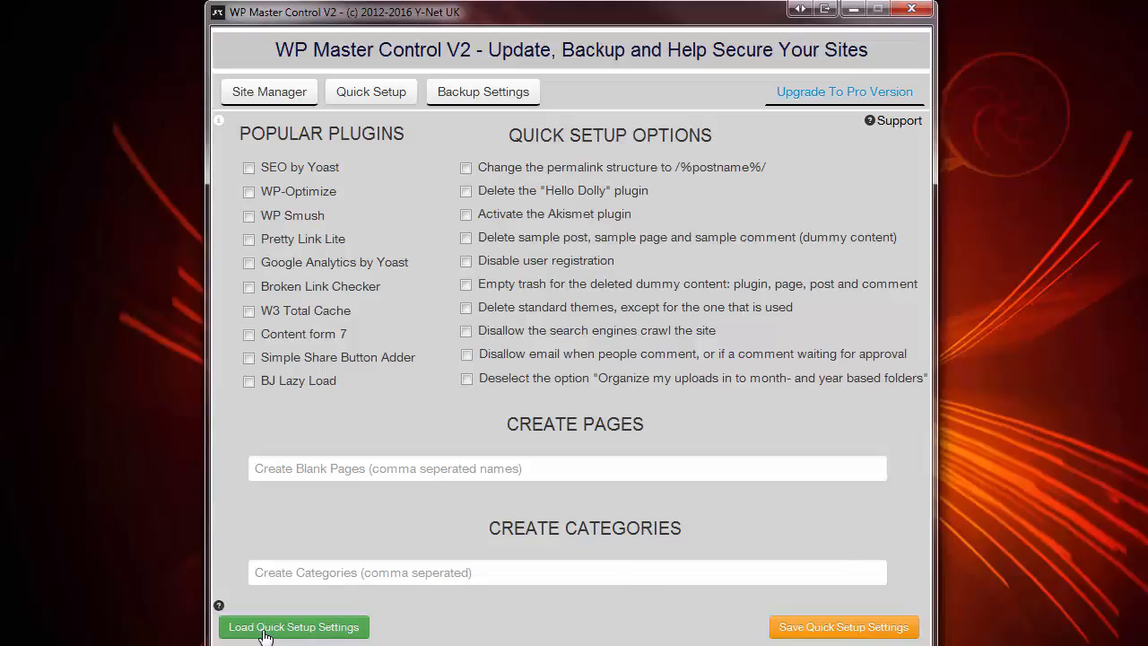
pyautogui.click(292, 627)
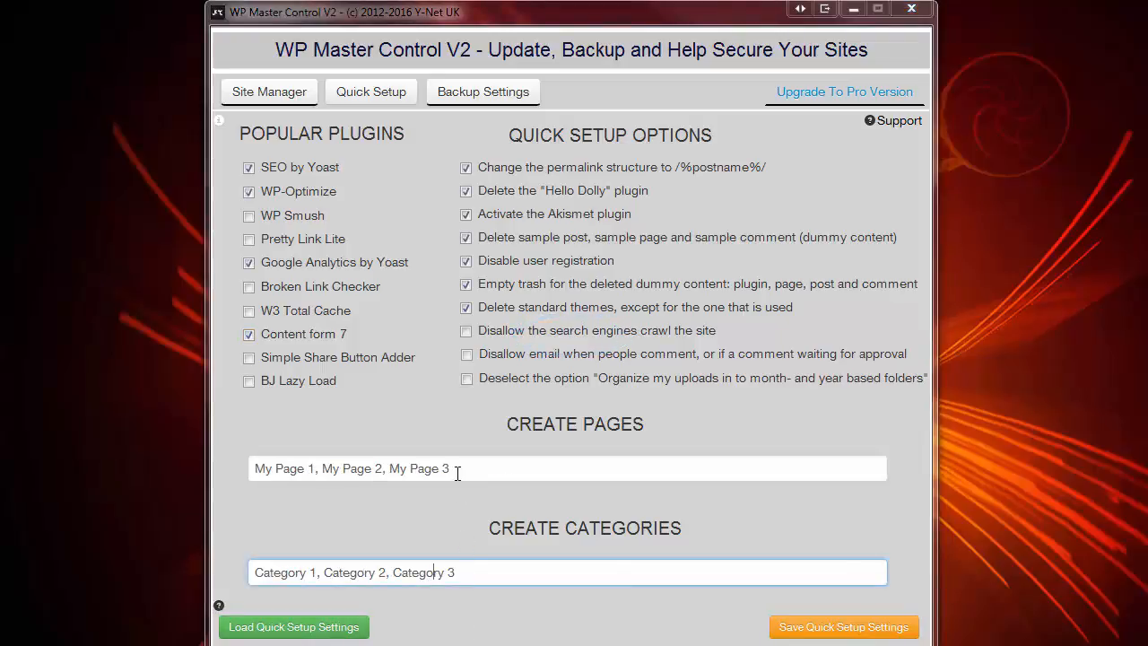
pyautogui.tripleClick(359, 468)
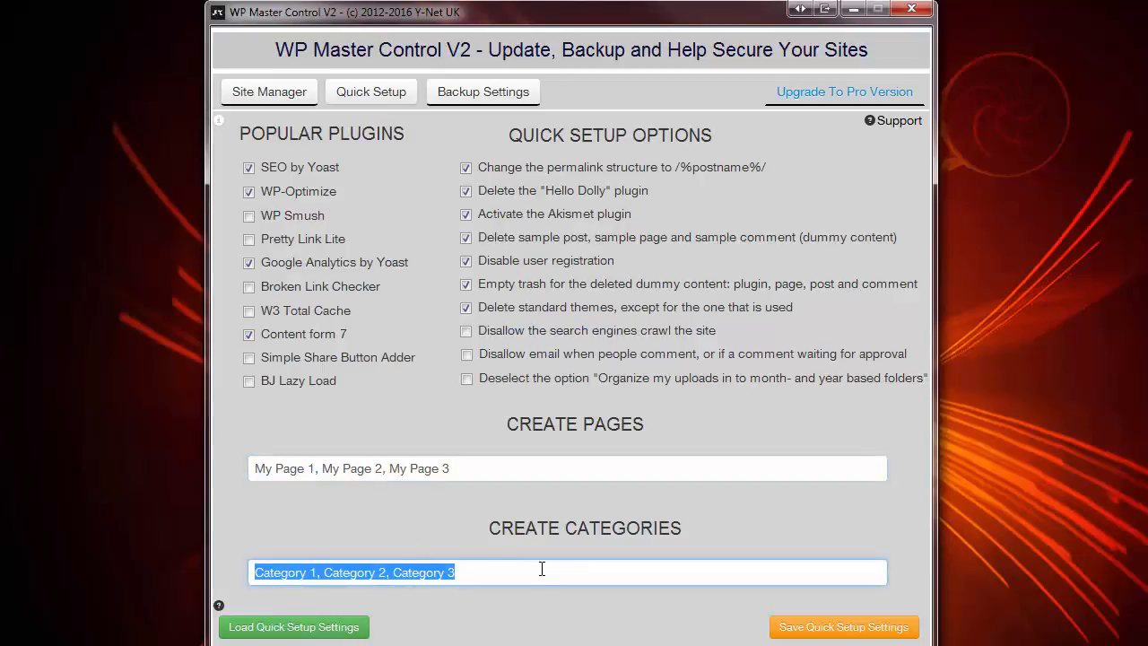
pyautogui.click(269, 92)
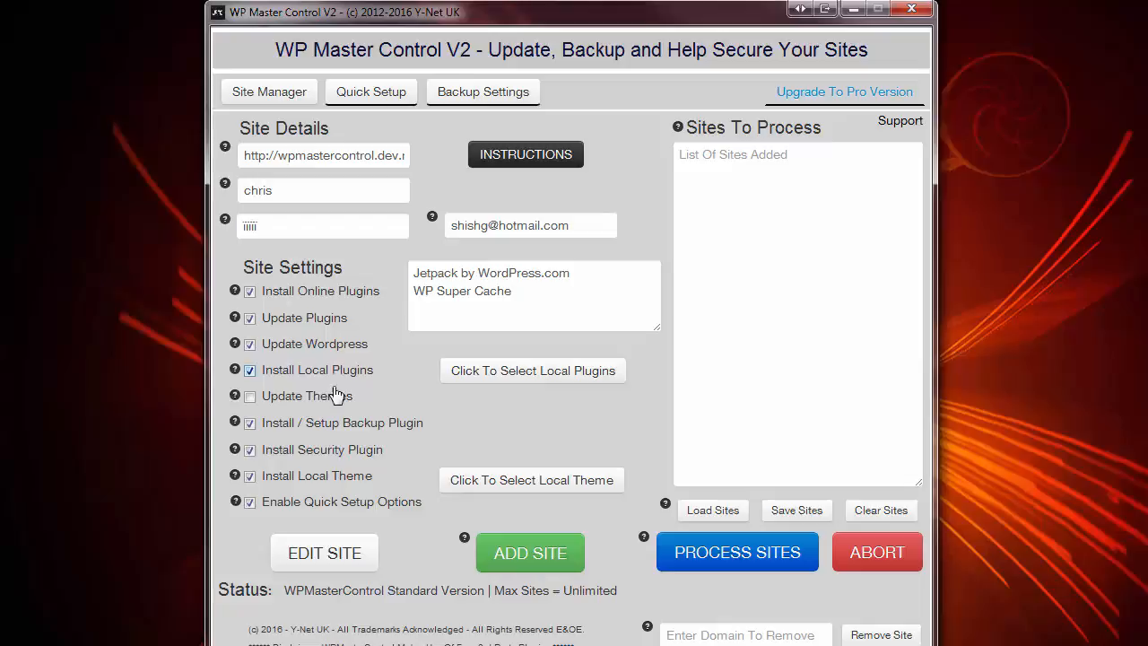
# Open the Backup Settings page.
pyautogui.click(482, 91)
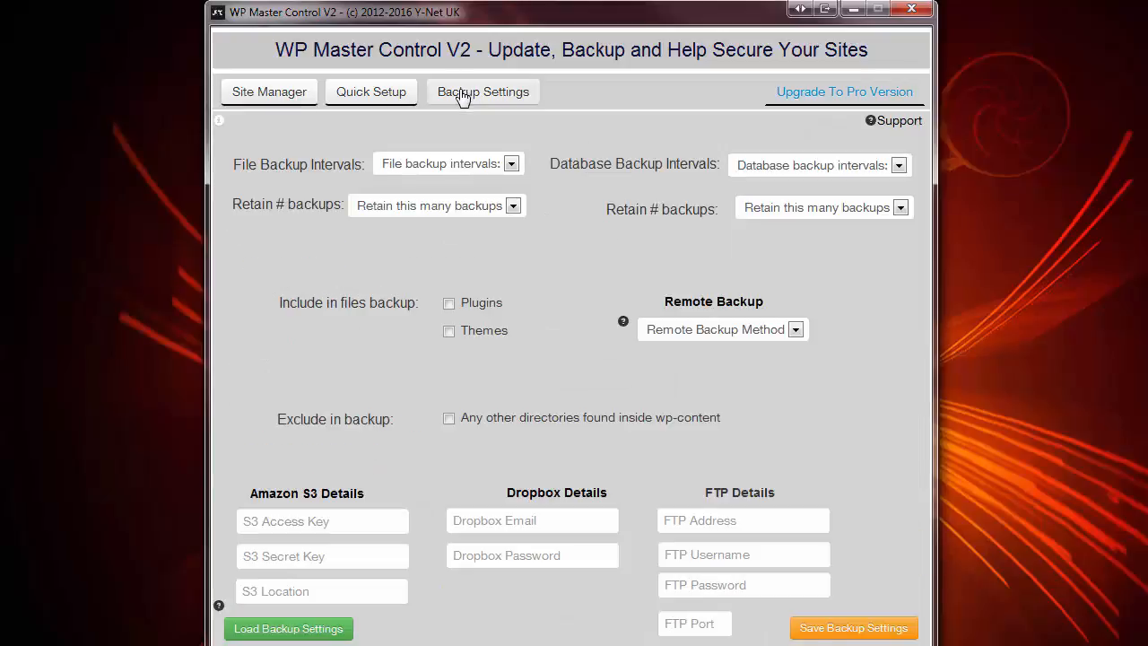
pyautogui.moveTo(618, 397)
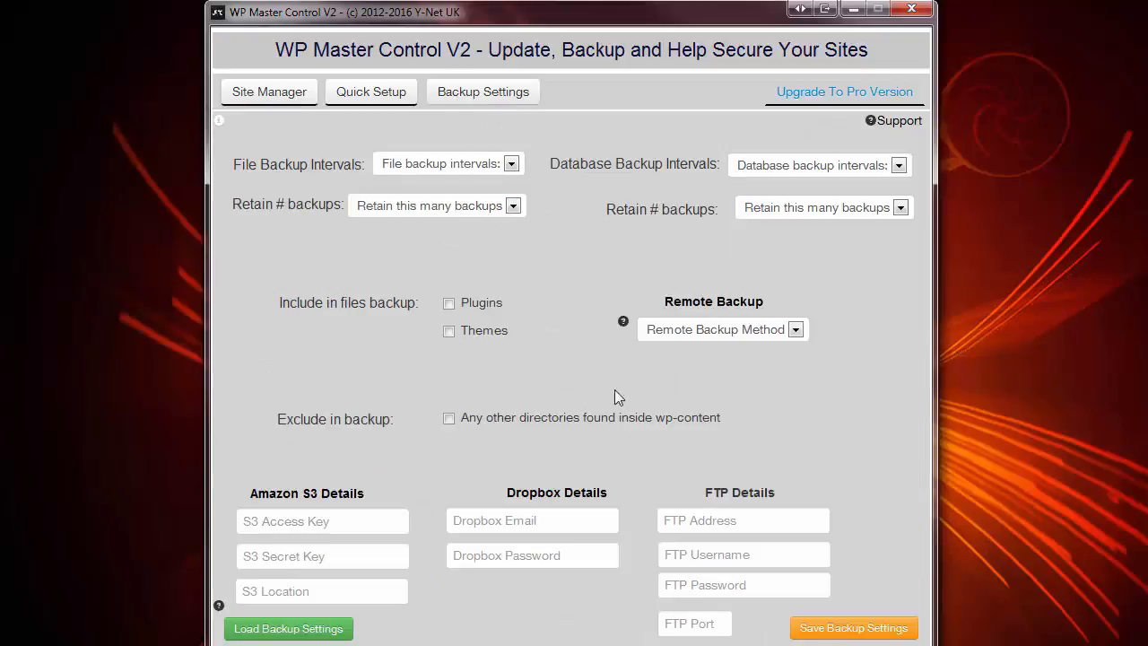
pyautogui.moveTo(419, 519)
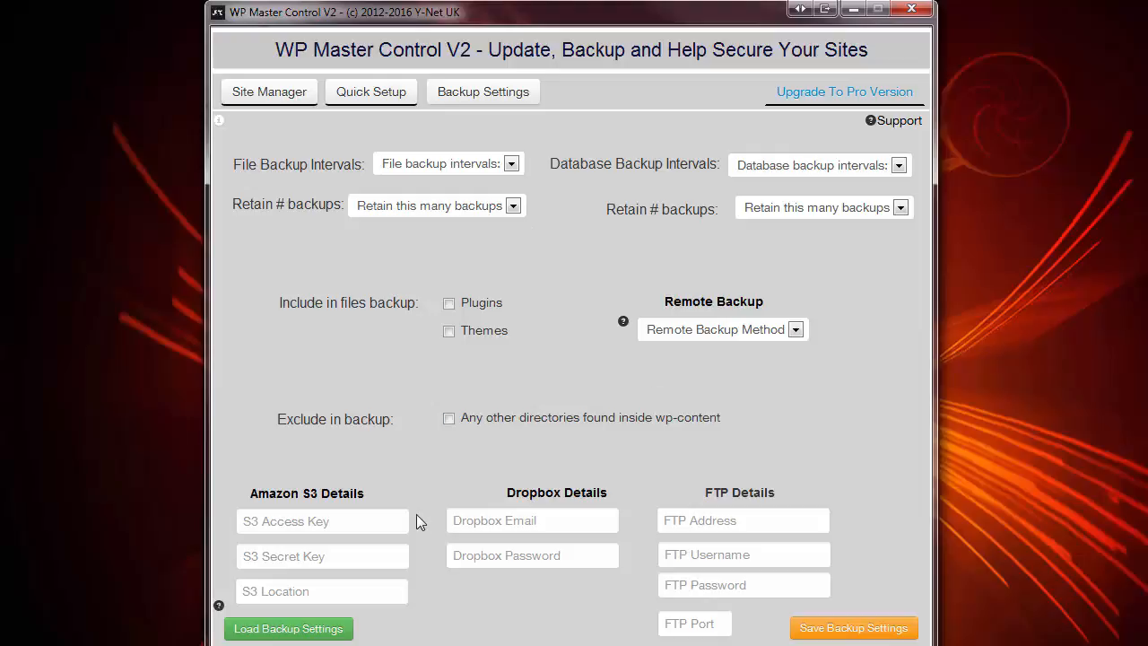
pyautogui.moveTo(517, 628)
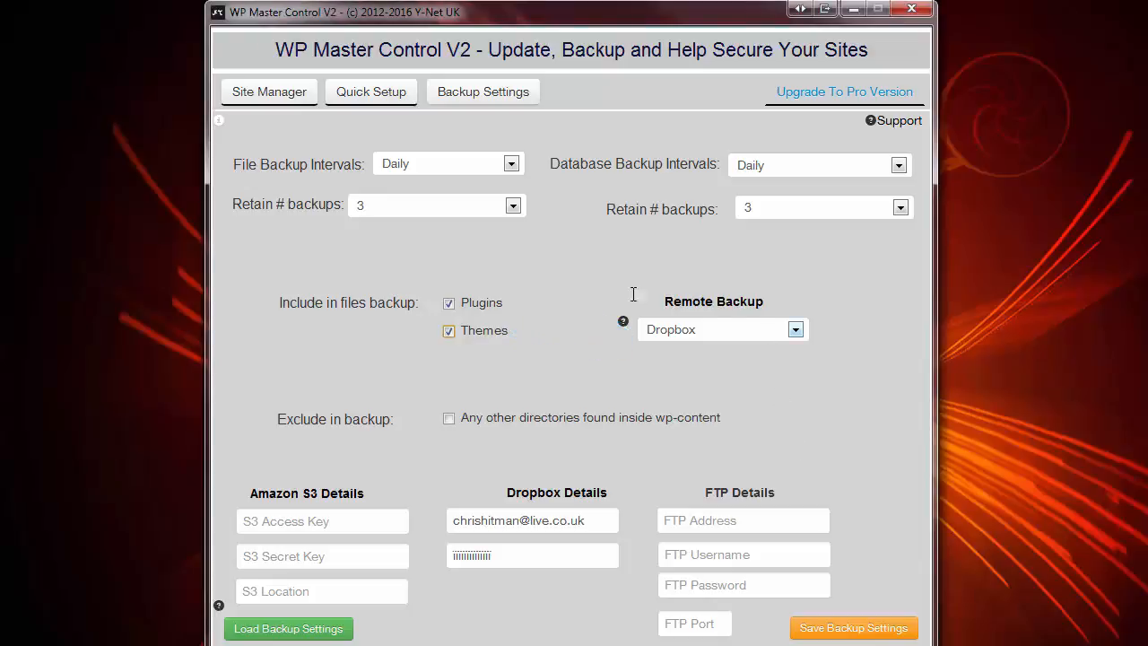
pyautogui.moveTo(853, 628)
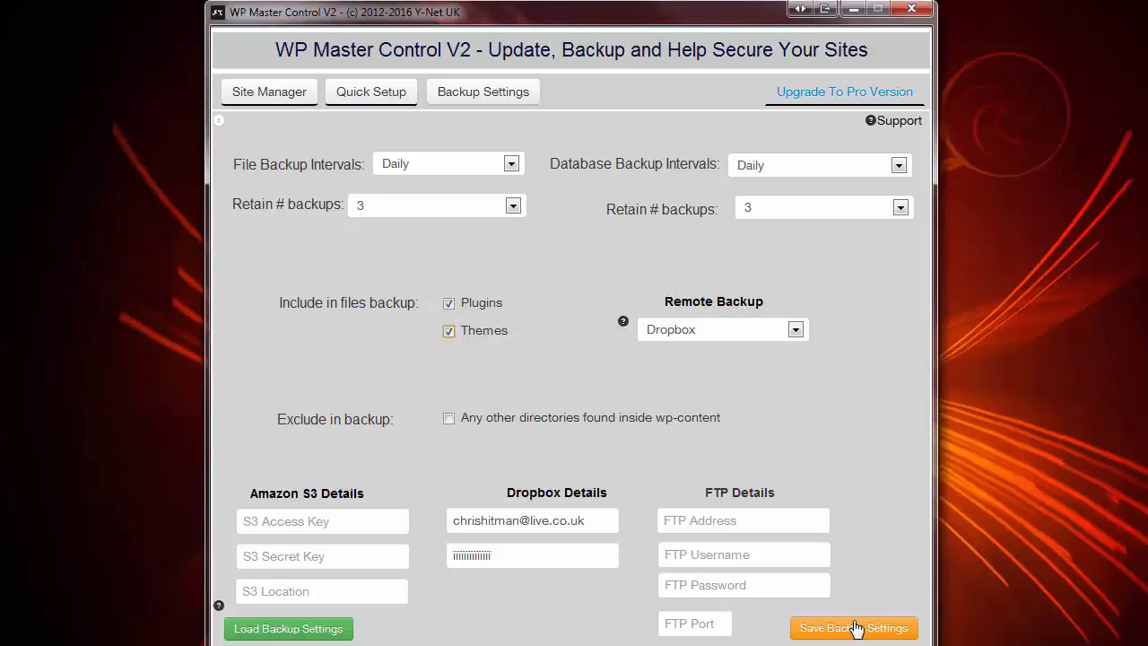
pyautogui.moveTo(327, 477)
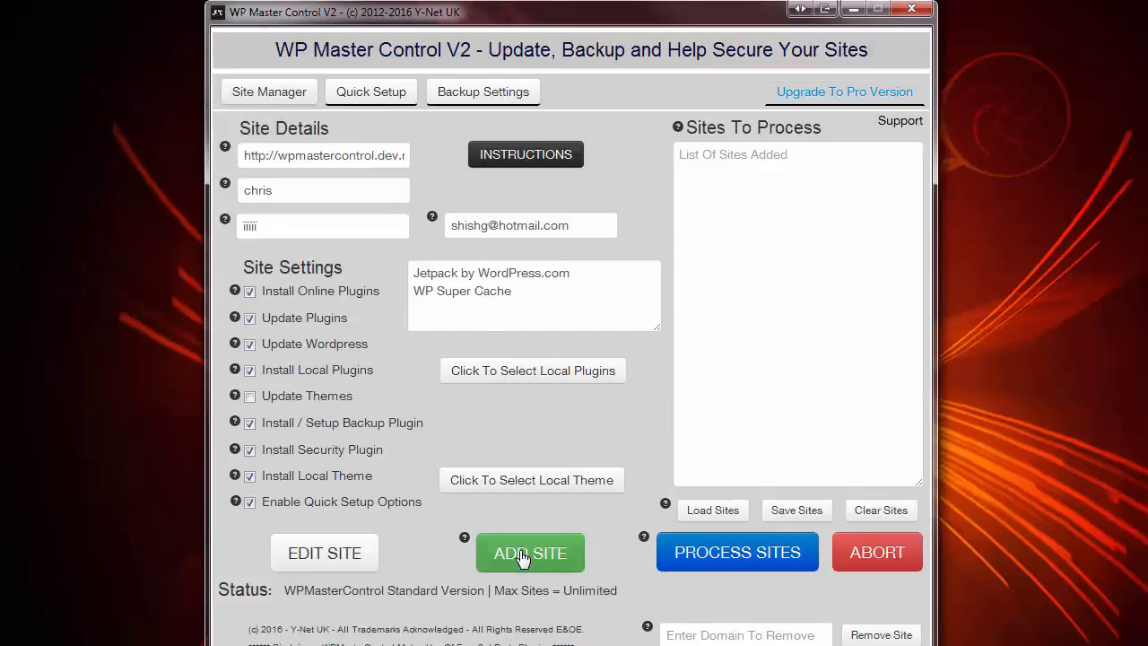
# Add the dev site, then htmlmasterclass.com with its wp-admin URL, to the sites list.
pyautogui.click(529, 552)
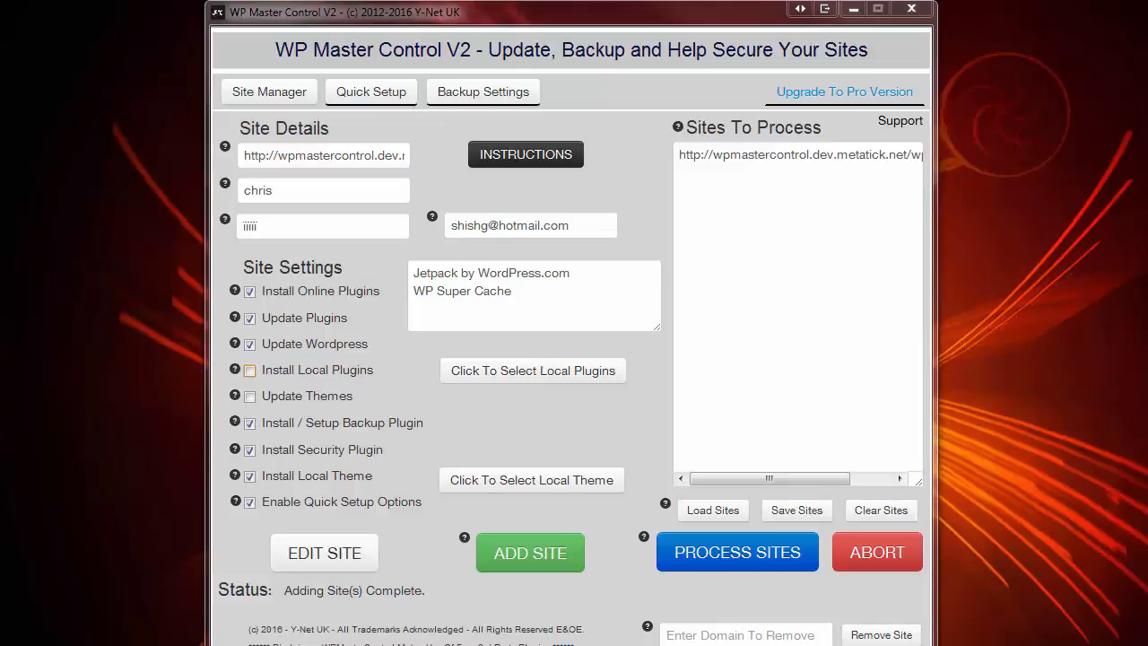
pyautogui.write('masterclass.com/wp-admin/')
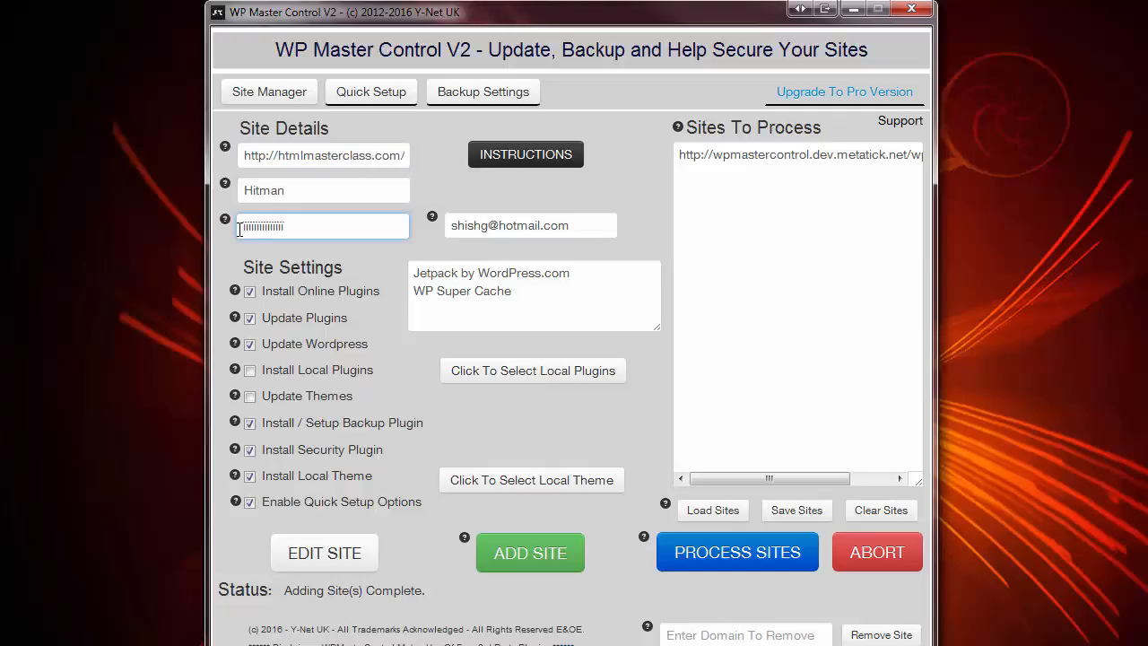
pyautogui.click(529, 552)
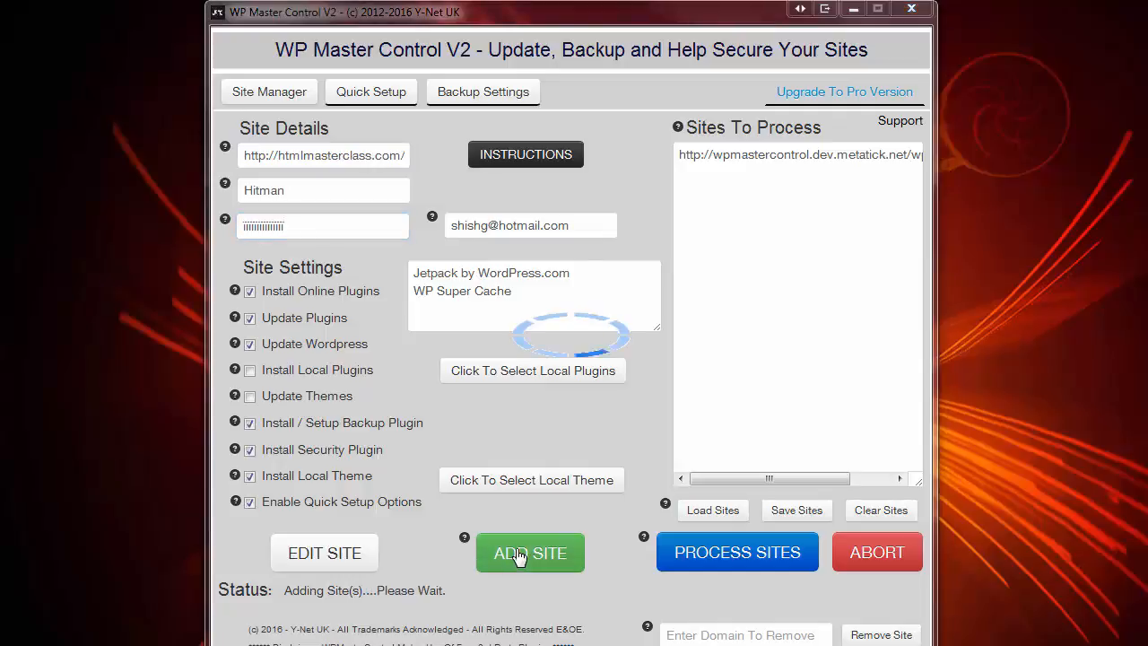
pyautogui.click(530, 552)
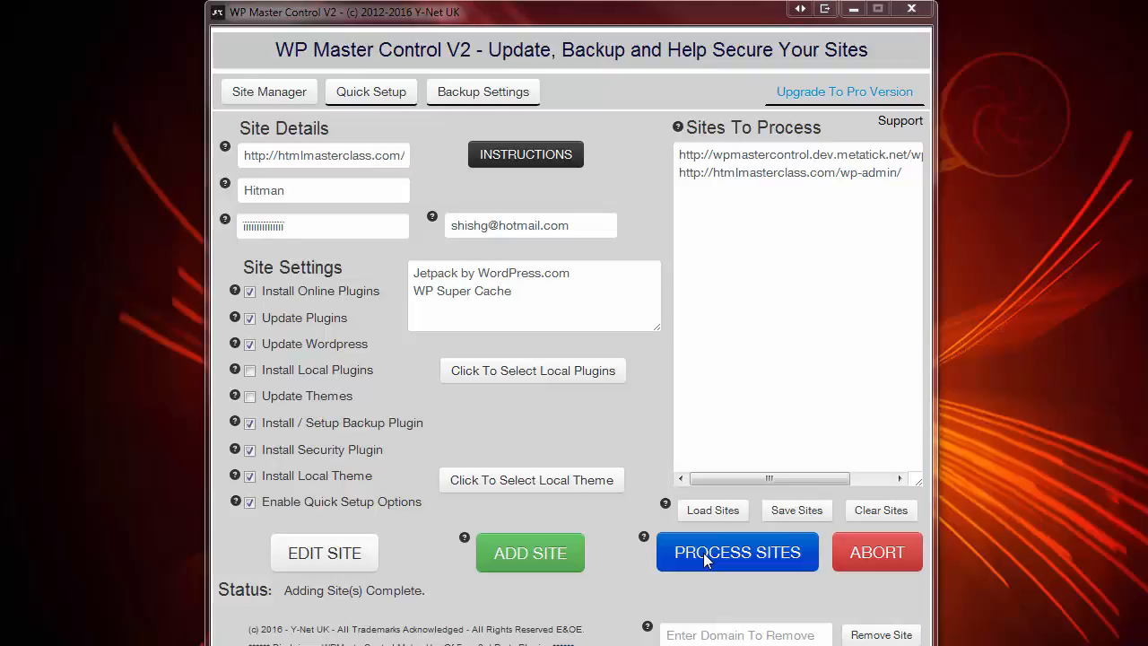
# Run Process Sites and select the 'all sites processed' status message.
pyautogui.click(737, 551)
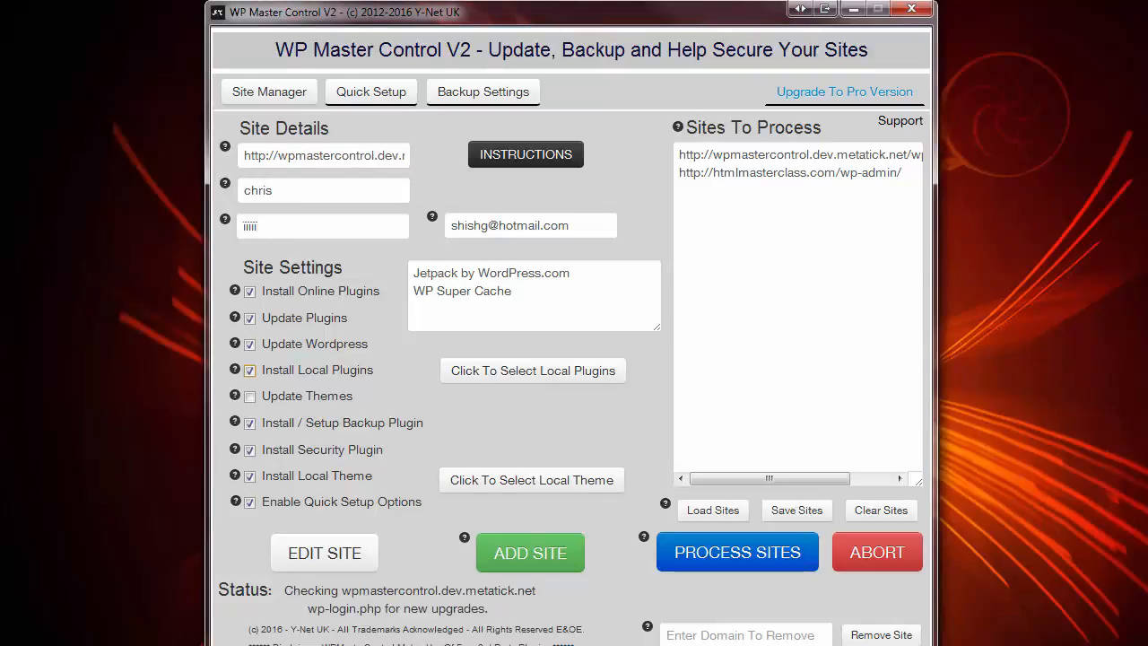
pyautogui.click(737, 551)
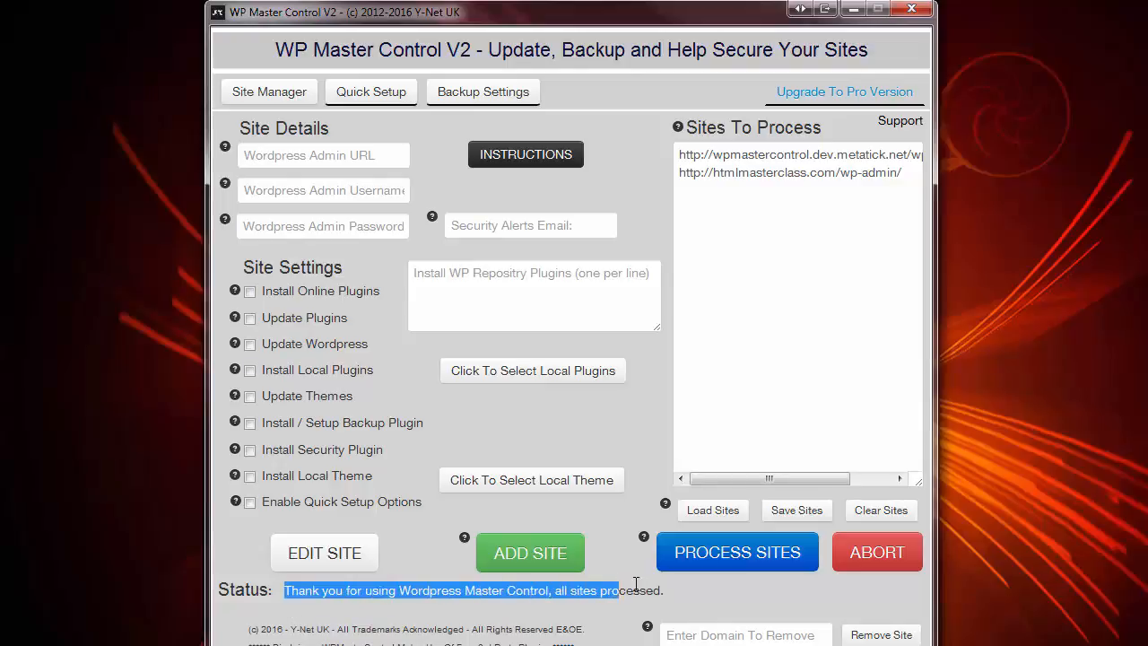
pyautogui.click(371, 92)
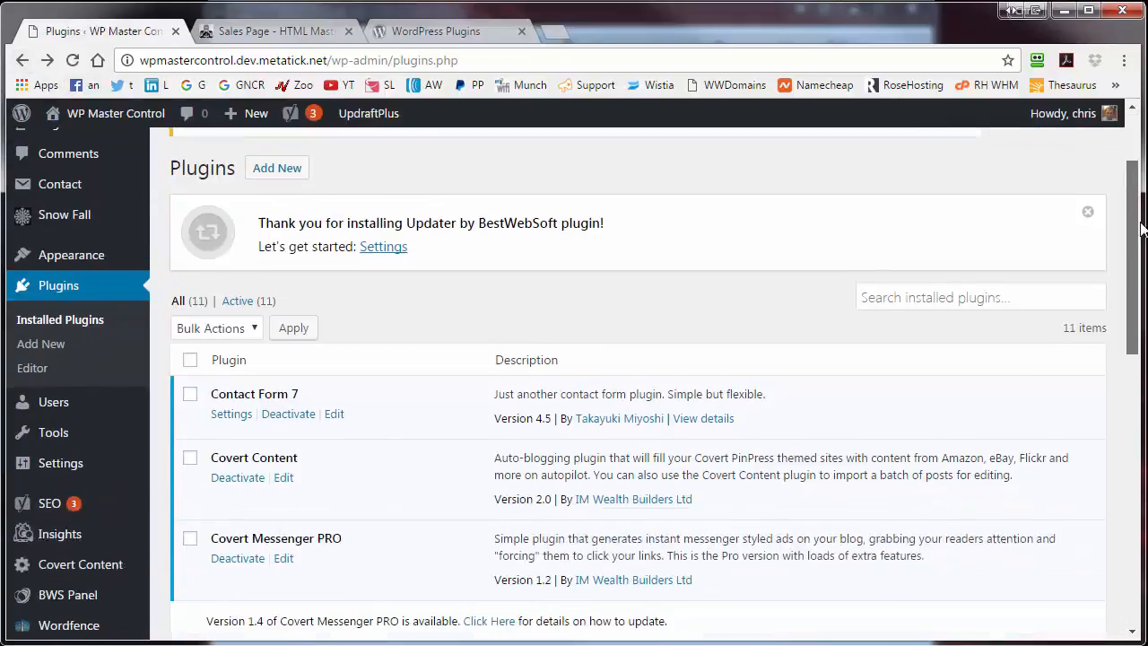
# Review the first site's plugins, PBTheme, four categories and post-name permalink settings.
pyautogui.scroll(-3)
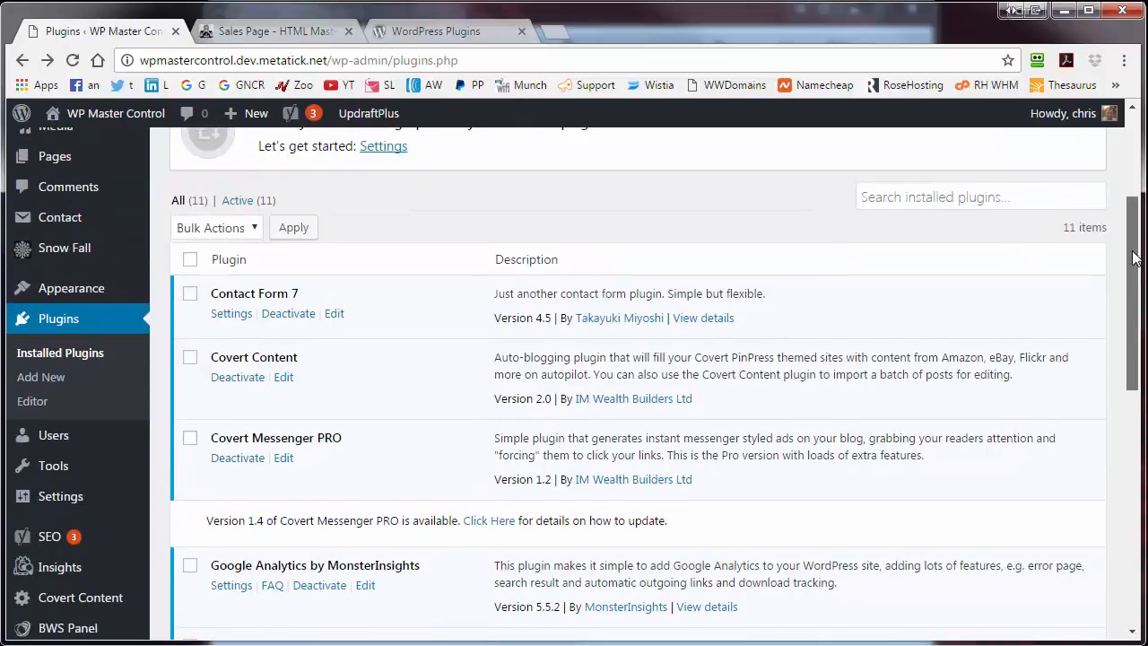
pyautogui.scroll(-3)
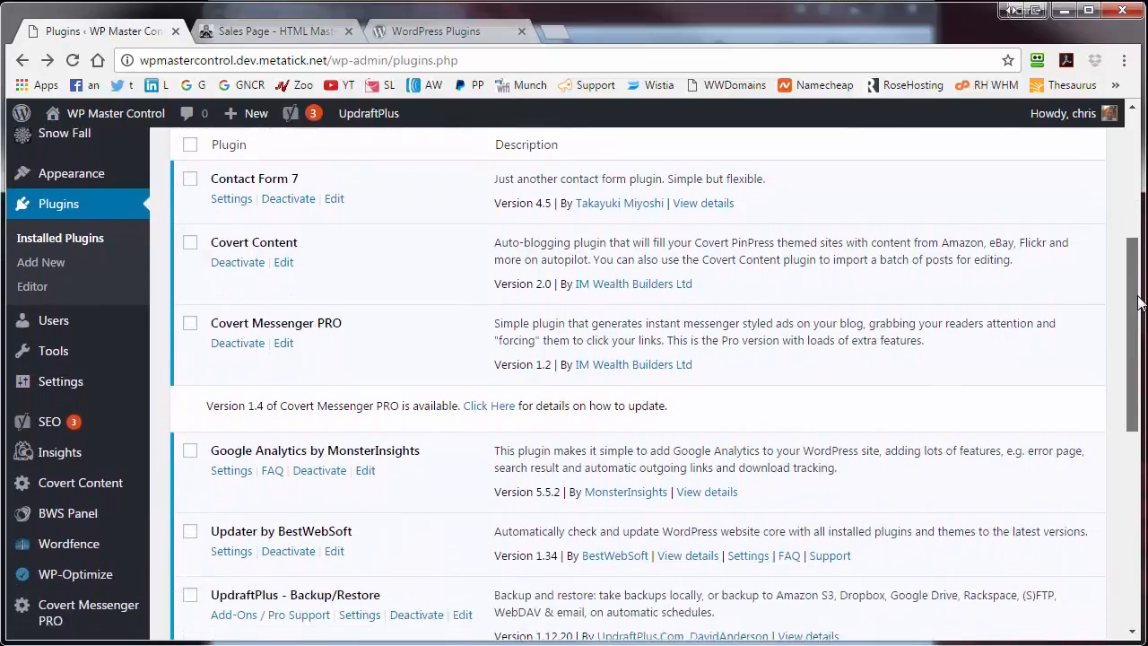
pyautogui.scroll(-3)
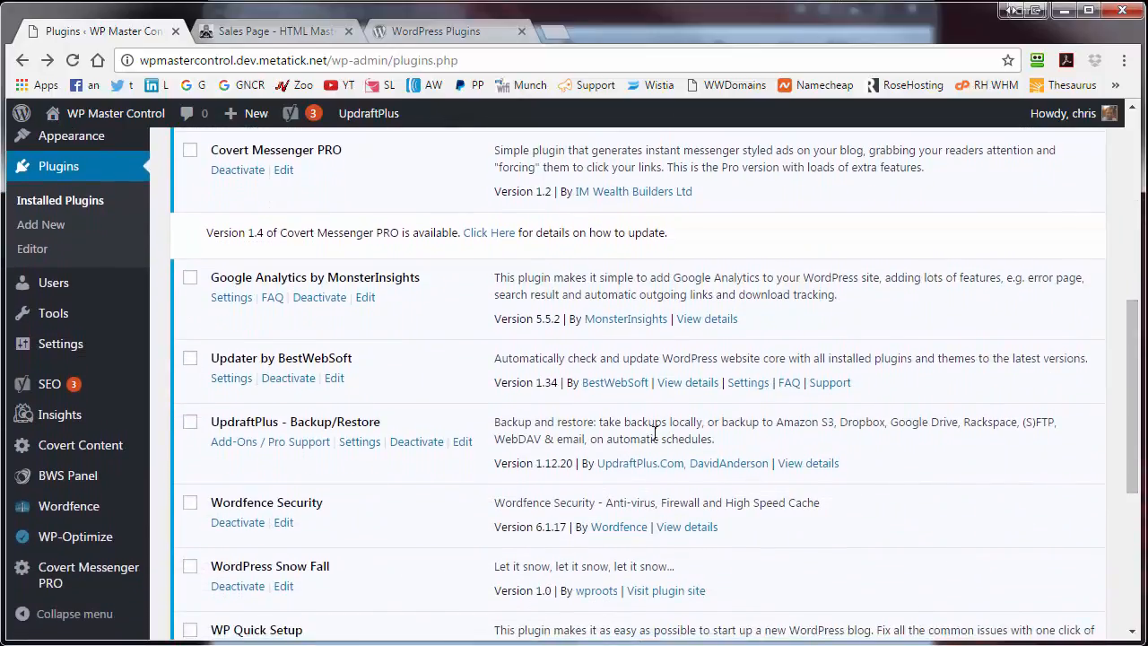
pyautogui.moveTo(282, 446)
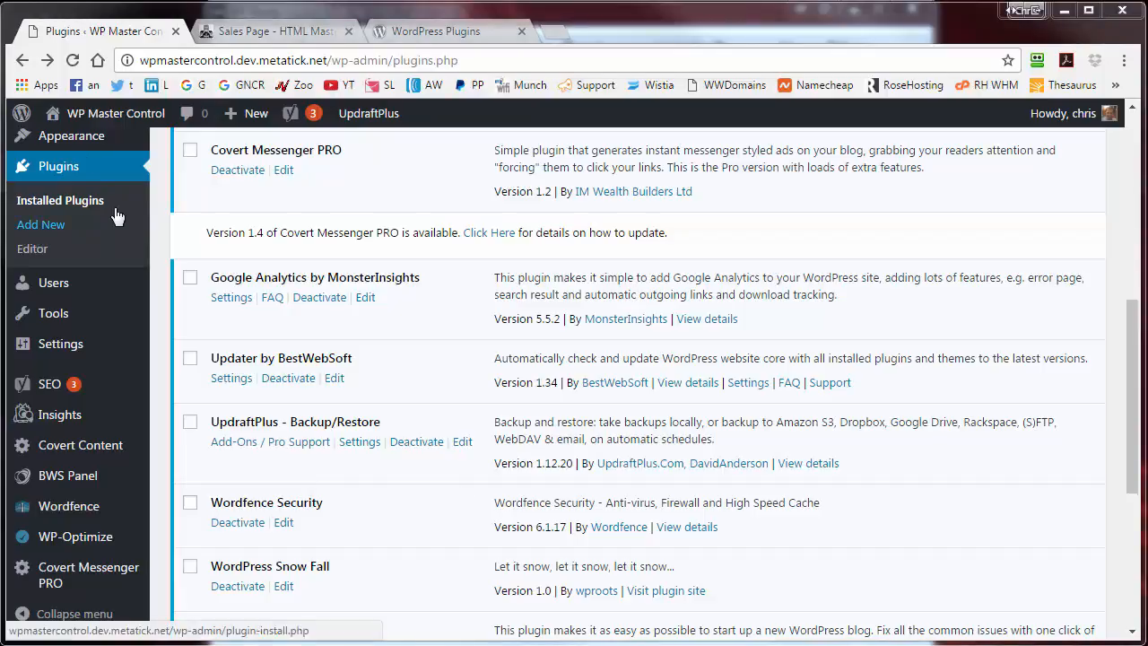
pyautogui.click(59, 136)
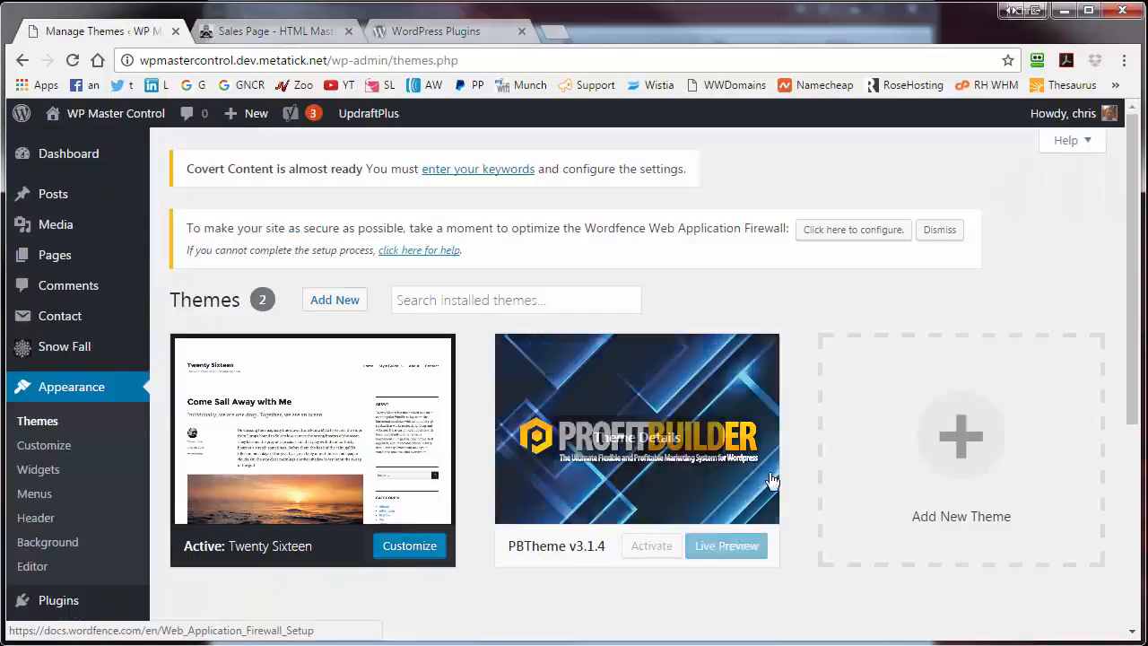
pyautogui.moveTo(960, 293)
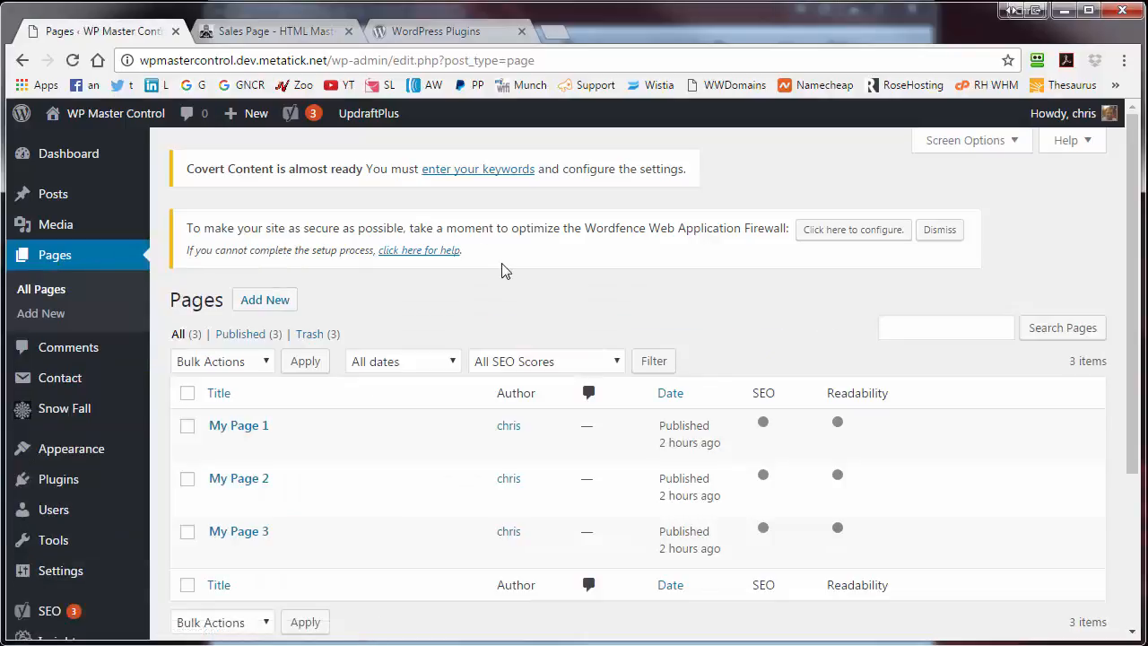
pyautogui.moveTo(239, 425)
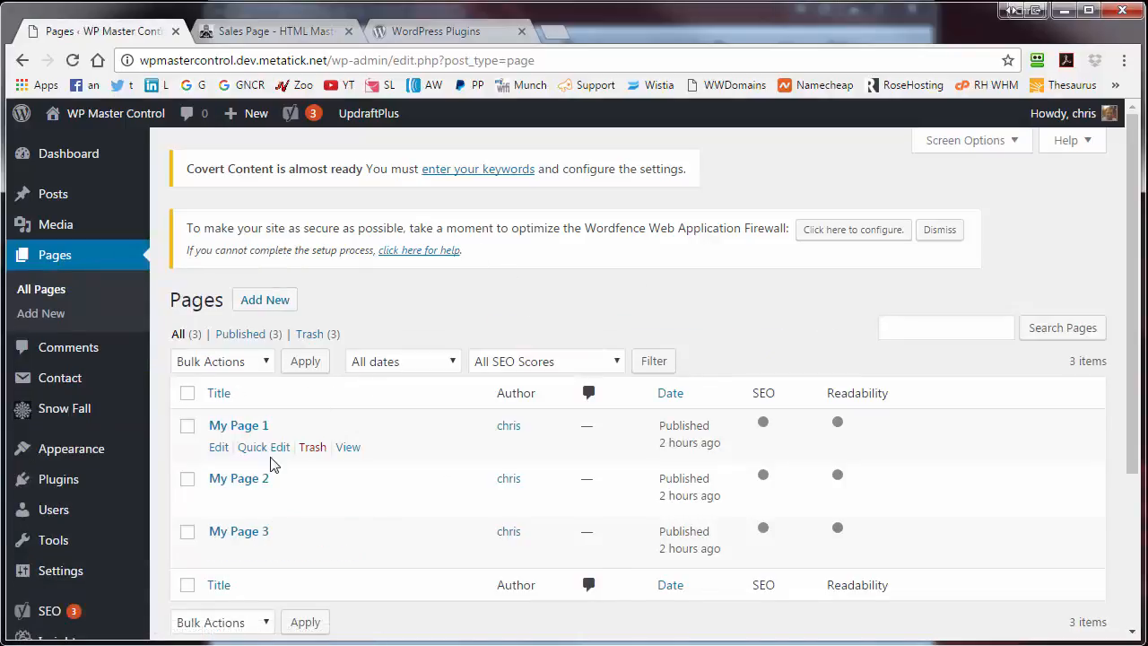
pyautogui.moveTo(53, 193)
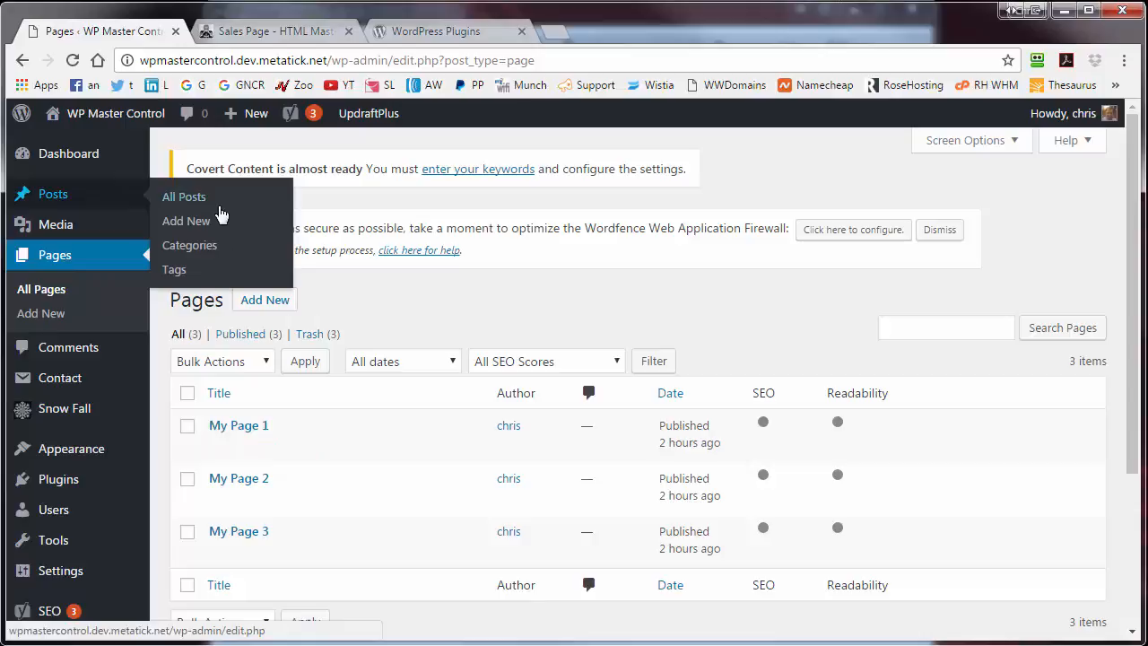
pyautogui.click(190, 244)
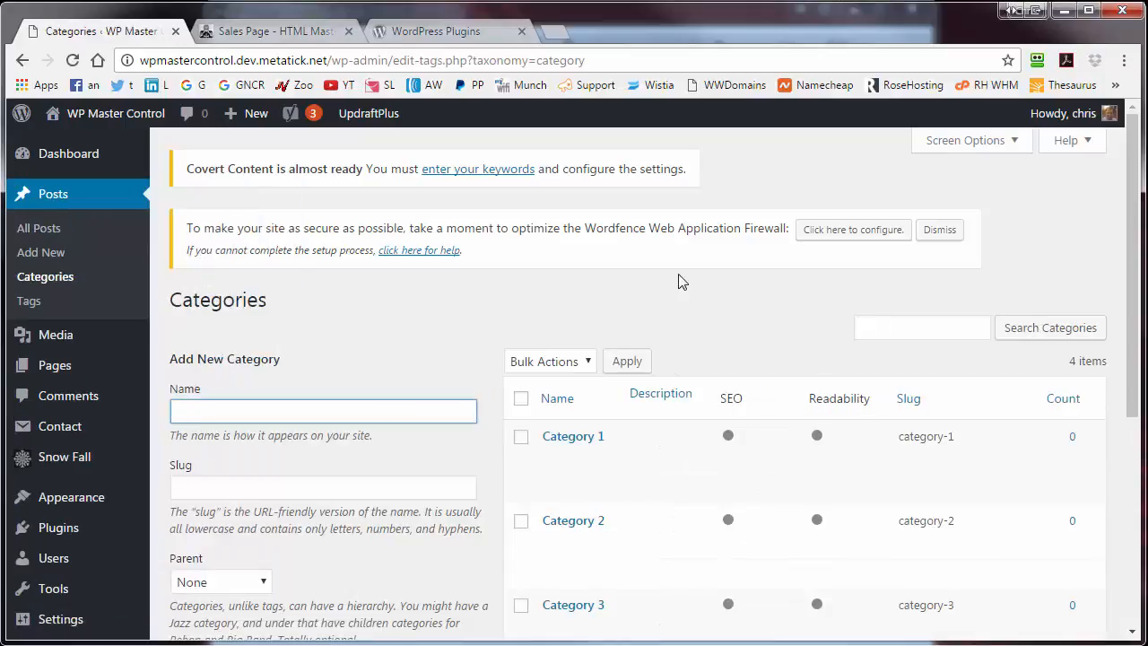
pyautogui.click(907, 398)
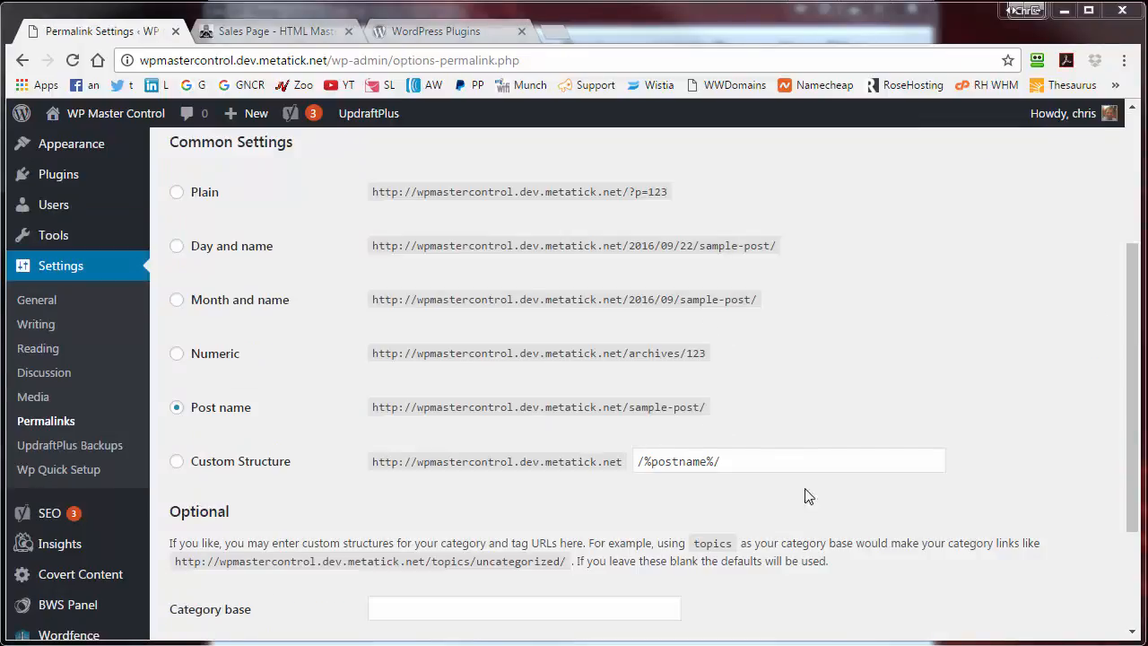
# Switch to the htmlmasterclass.com tab and go to its WordPress Dashboard.
pyautogui.click(269, 31)
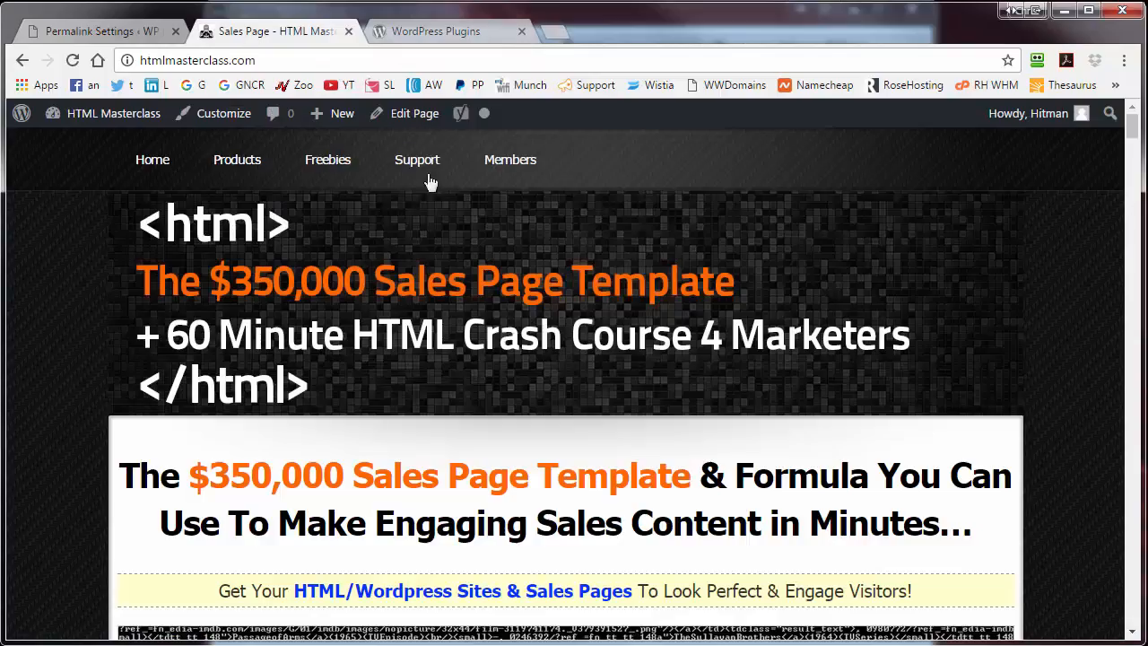
pyautogui.click(110, 113)
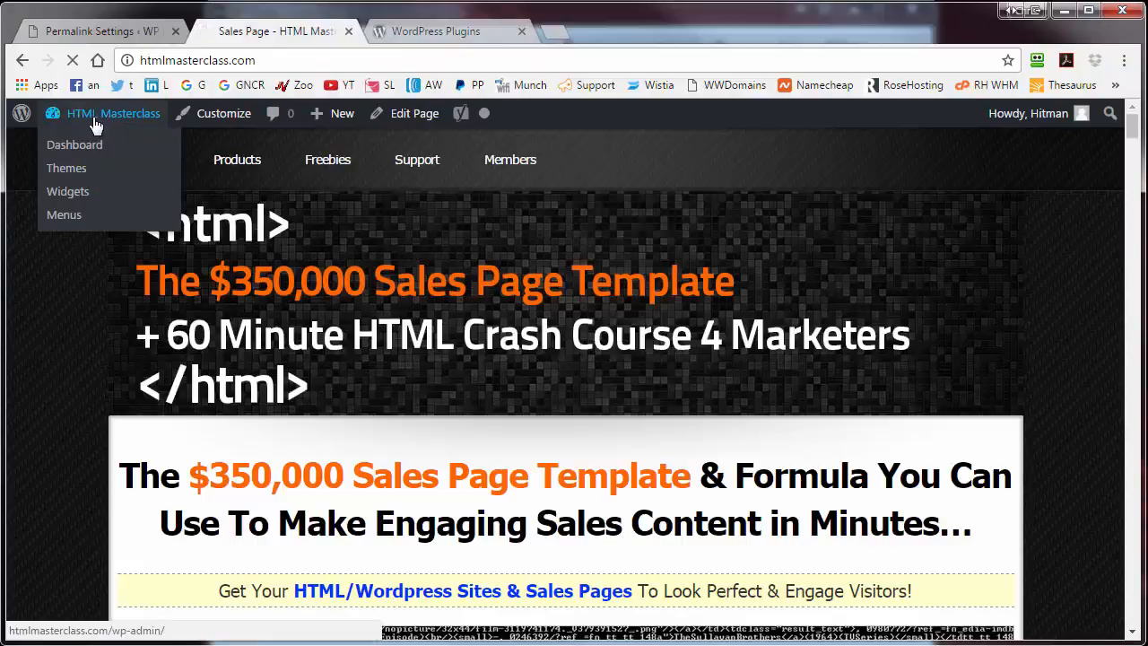
pyautogui.click(74, 145)
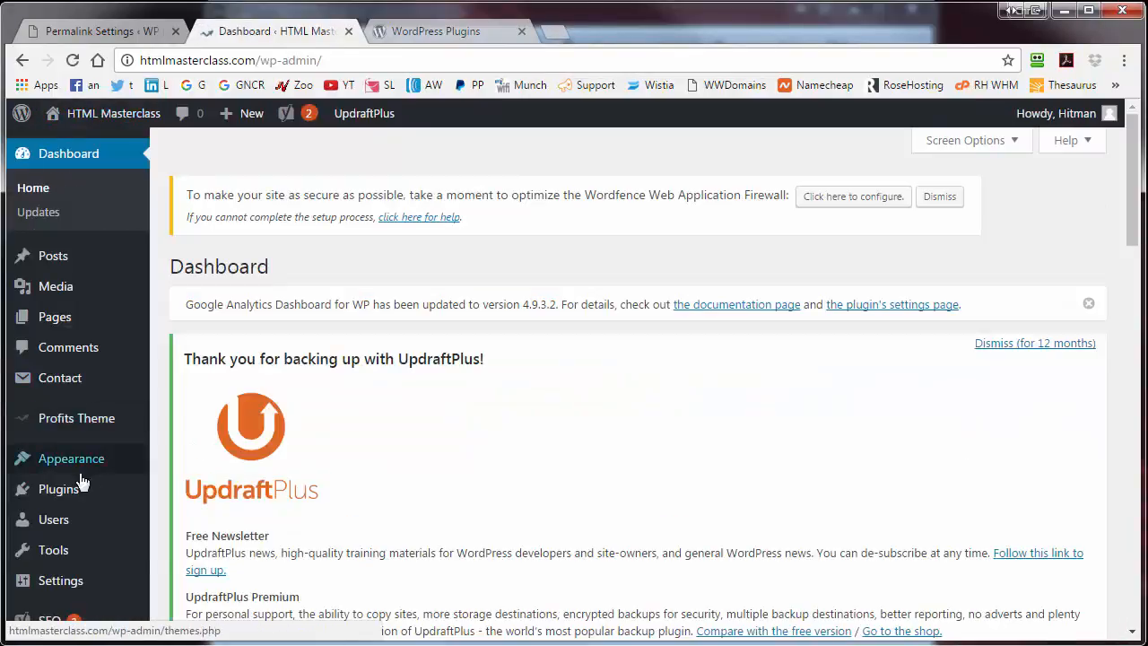
# Scroll through HTML Masterclass's installed plugins list.
pyautogui.click(57, 488)
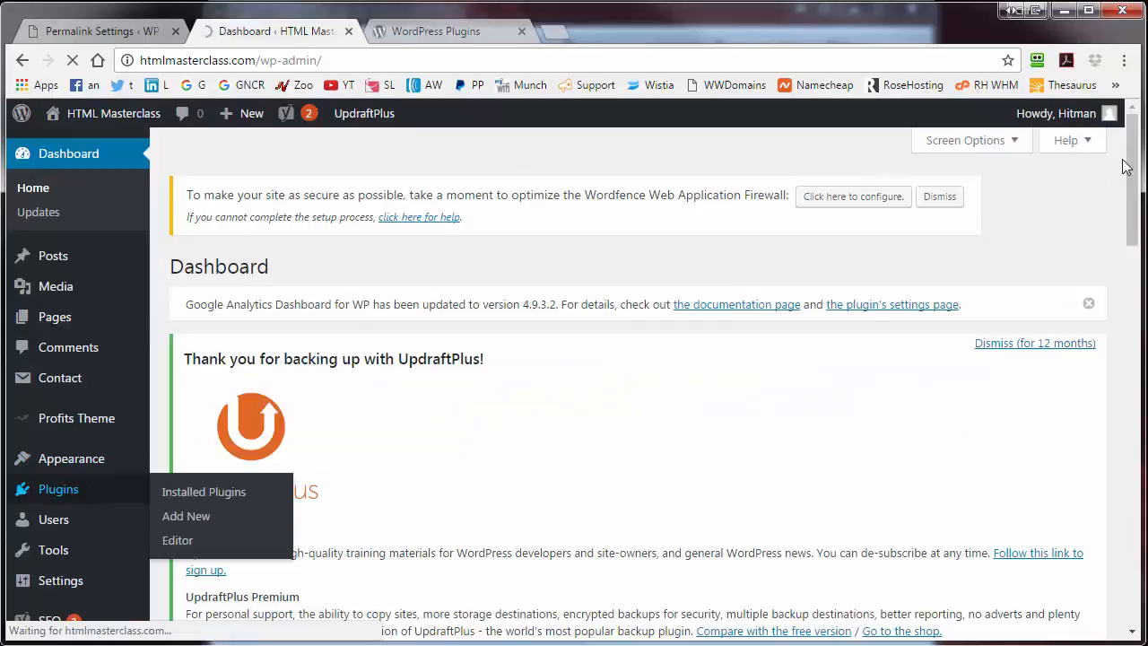
pyautogui.click(204, 491)
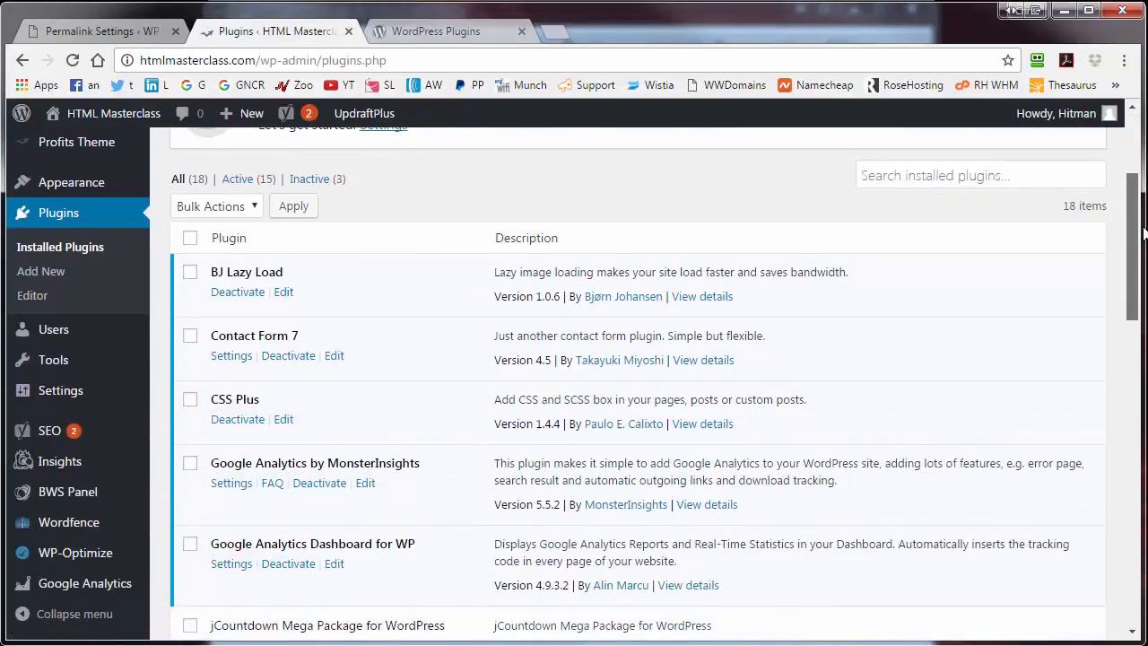
pyautogui.scroll(-3)
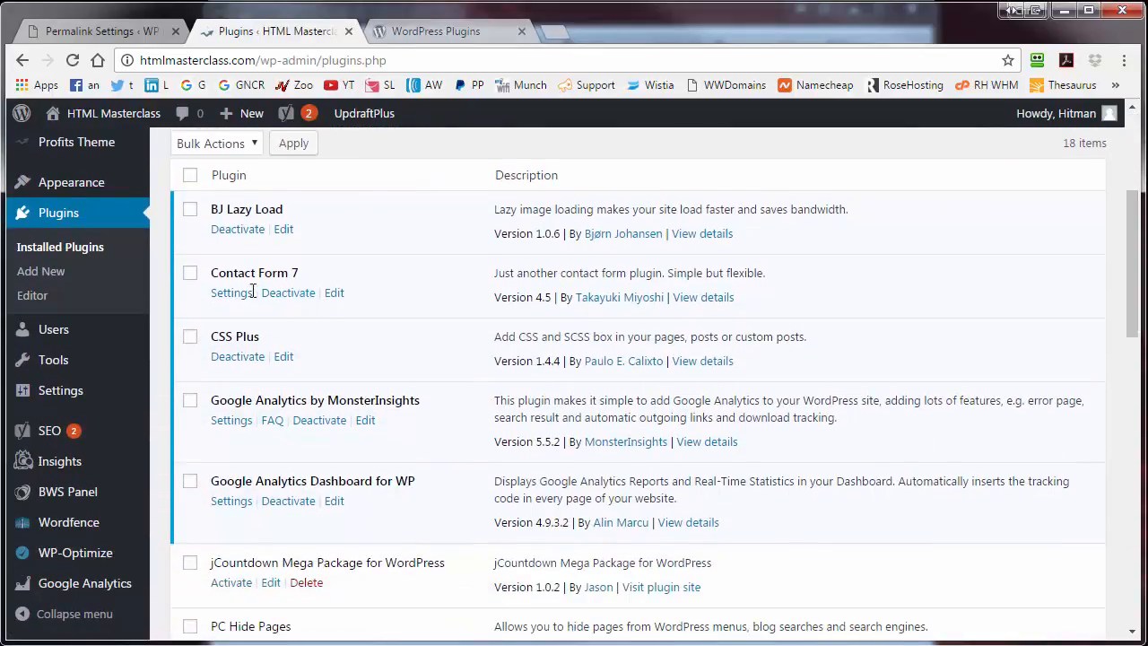
pyautogui.scroll(-3)
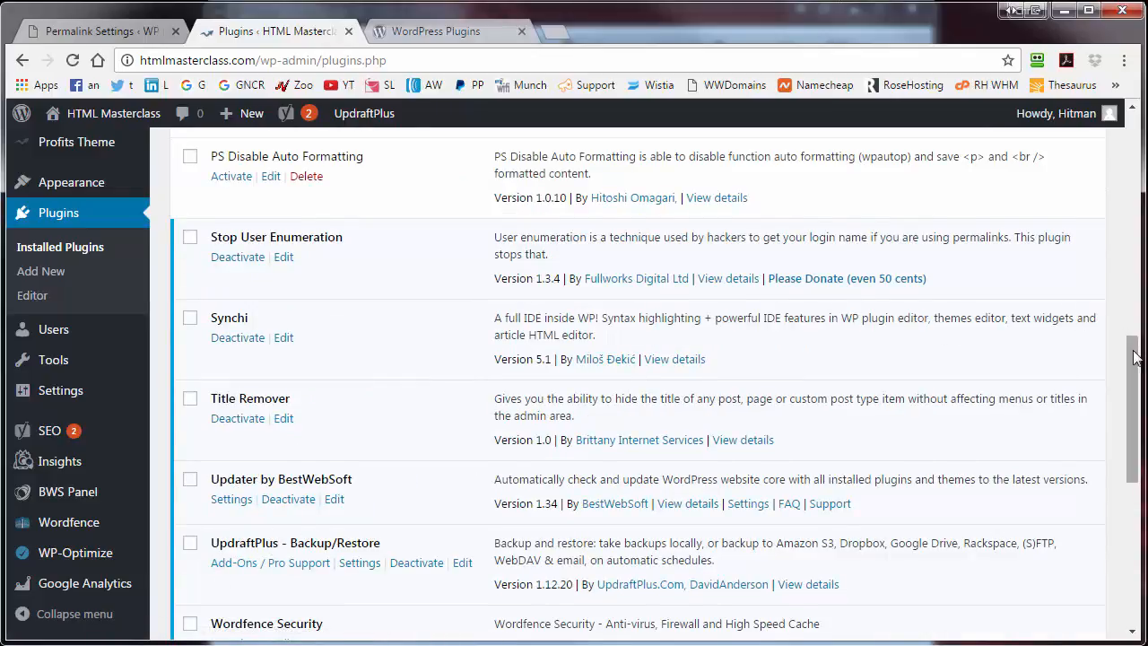
pyautogui.scroll(-3)
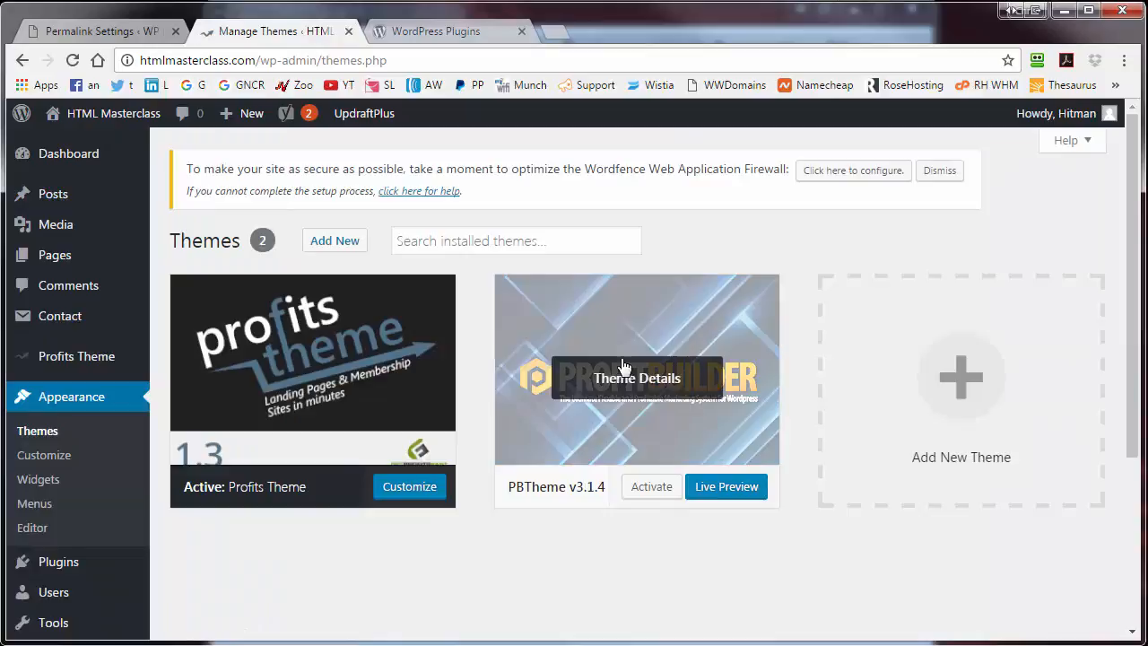
pyautogui.moveTo(285, 332)
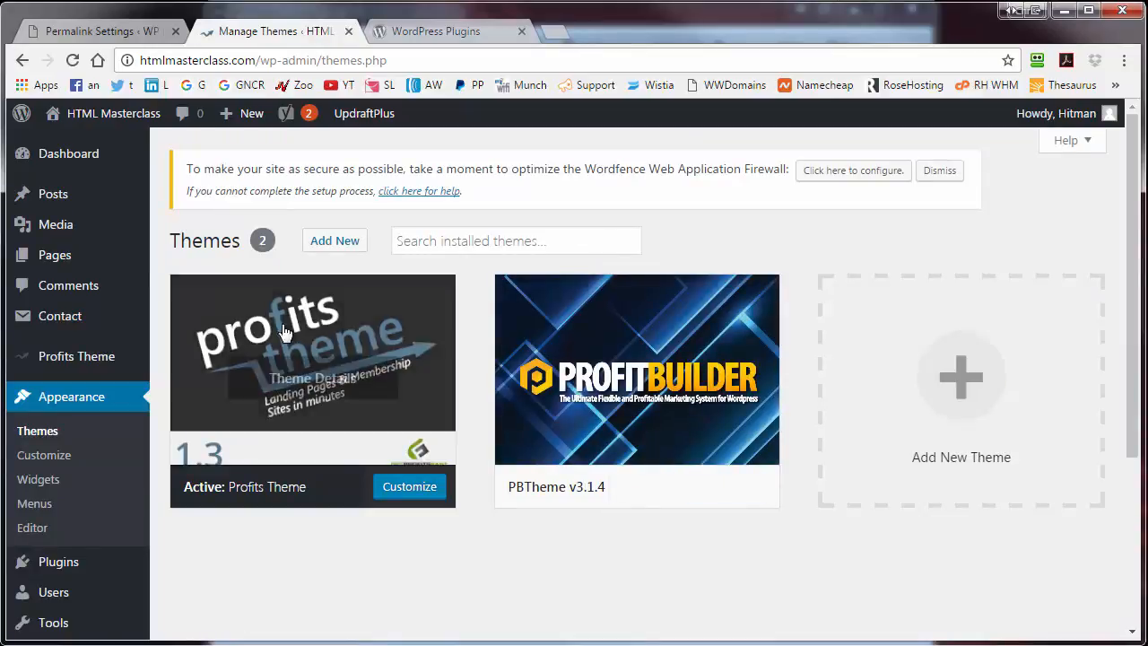
pyautogui.moveTo(53, 193)
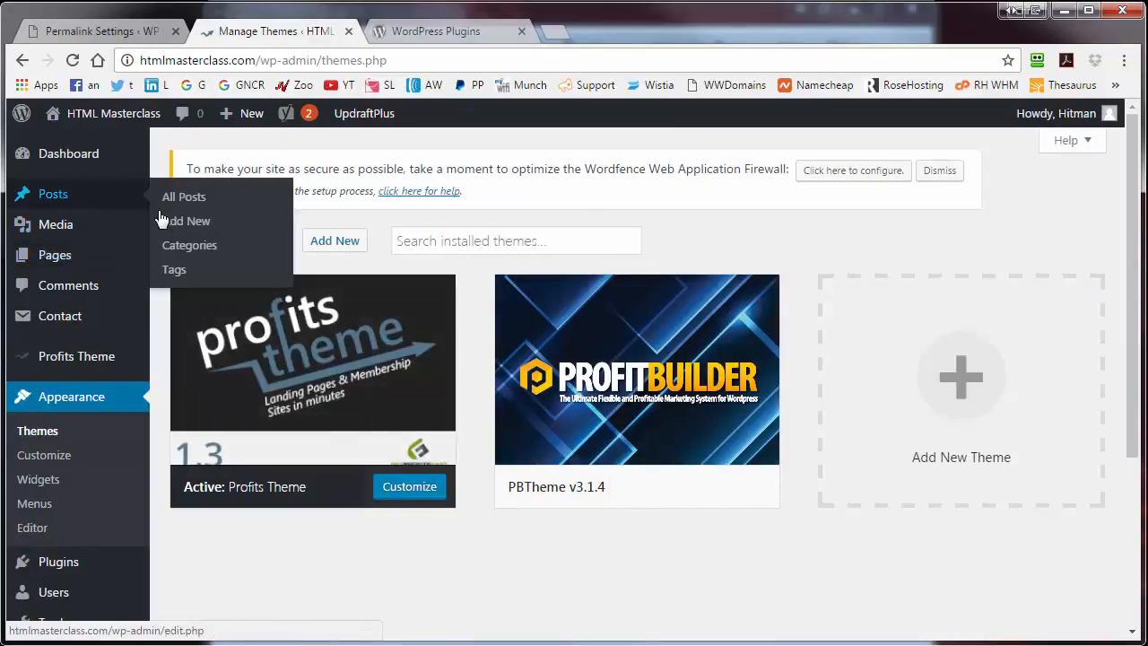
# Check the second site's three categories, then list its seven pages including My Page 1–3.
pyautogui.click(190, 245)
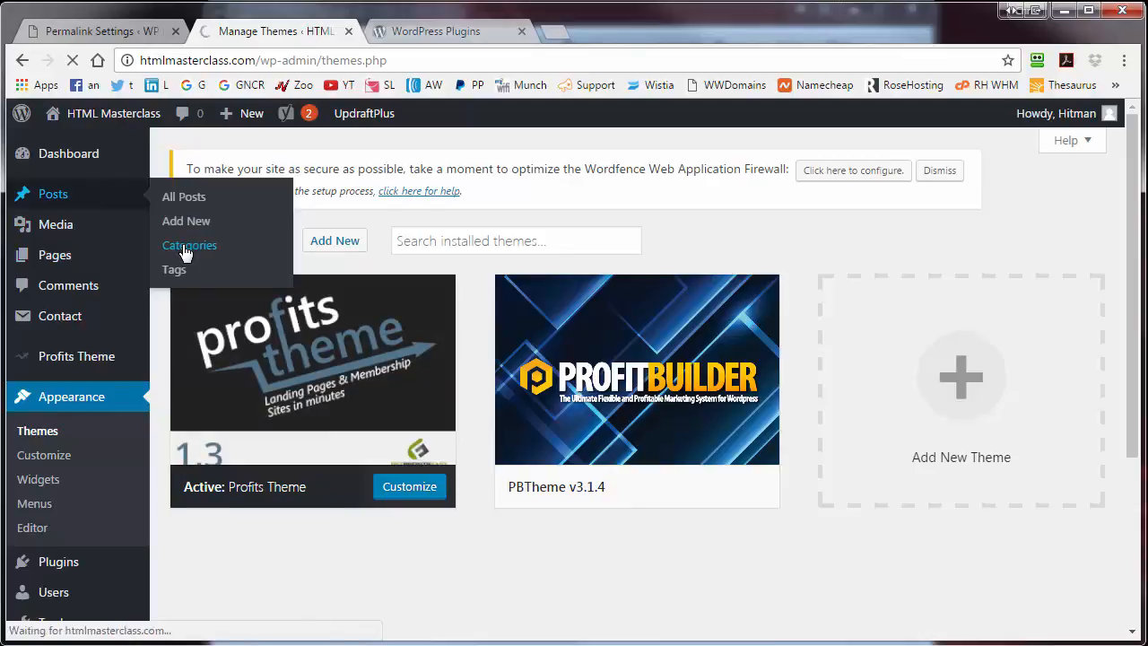
pyautogui.click(189, 245)
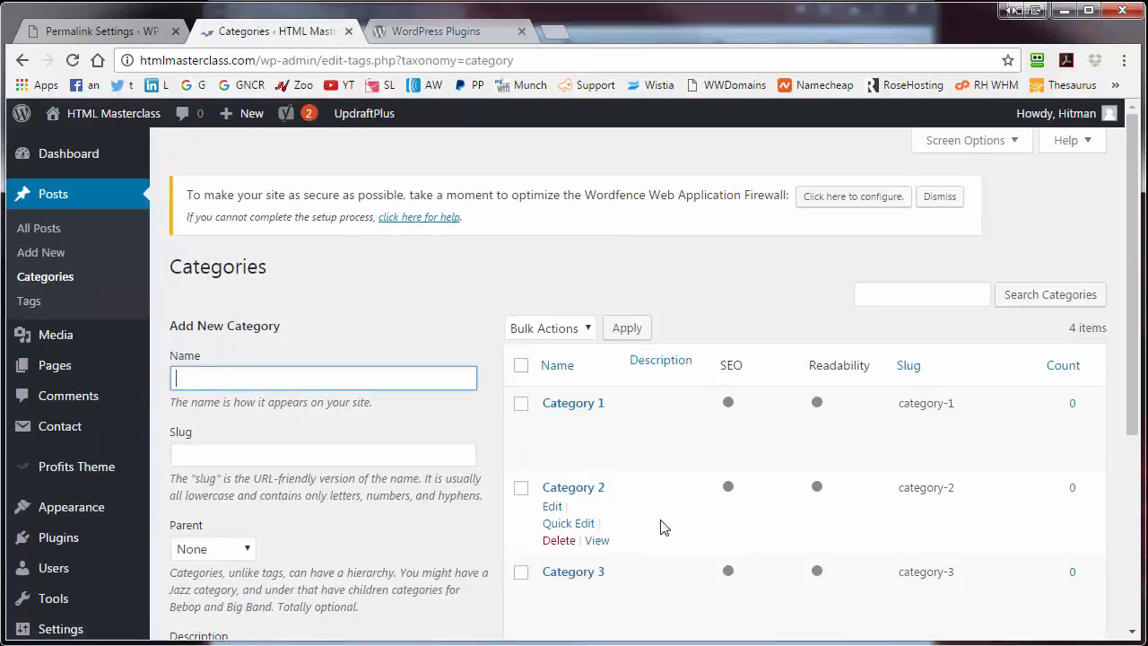
pyautogui.moveTo(231, 288)
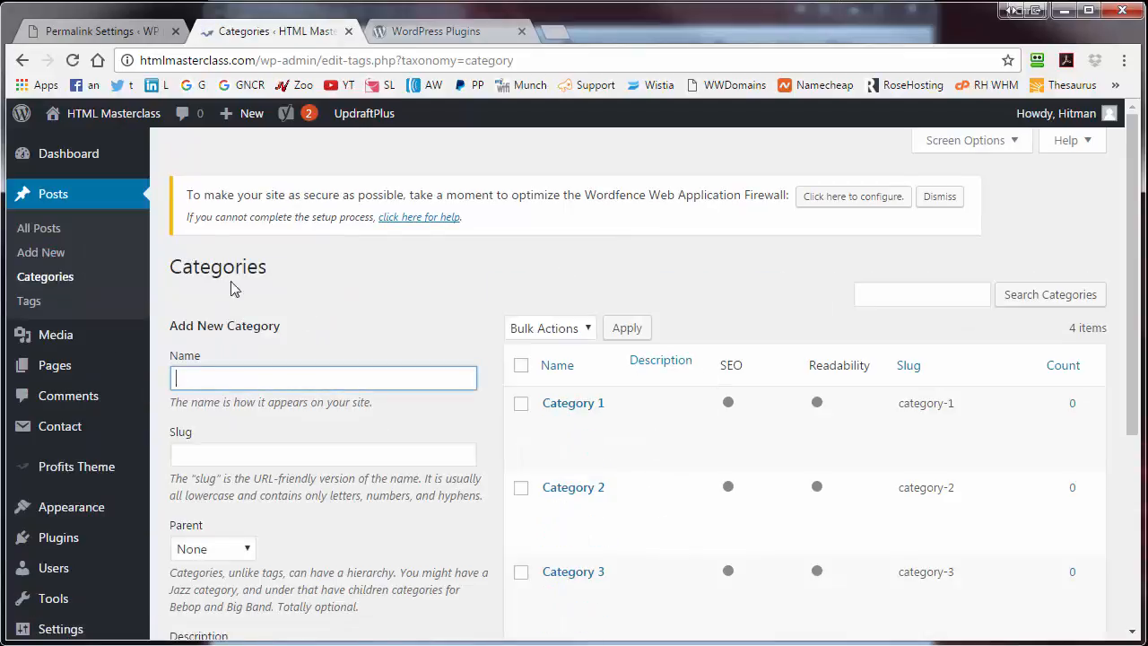
pyautogui.click(56, 365)
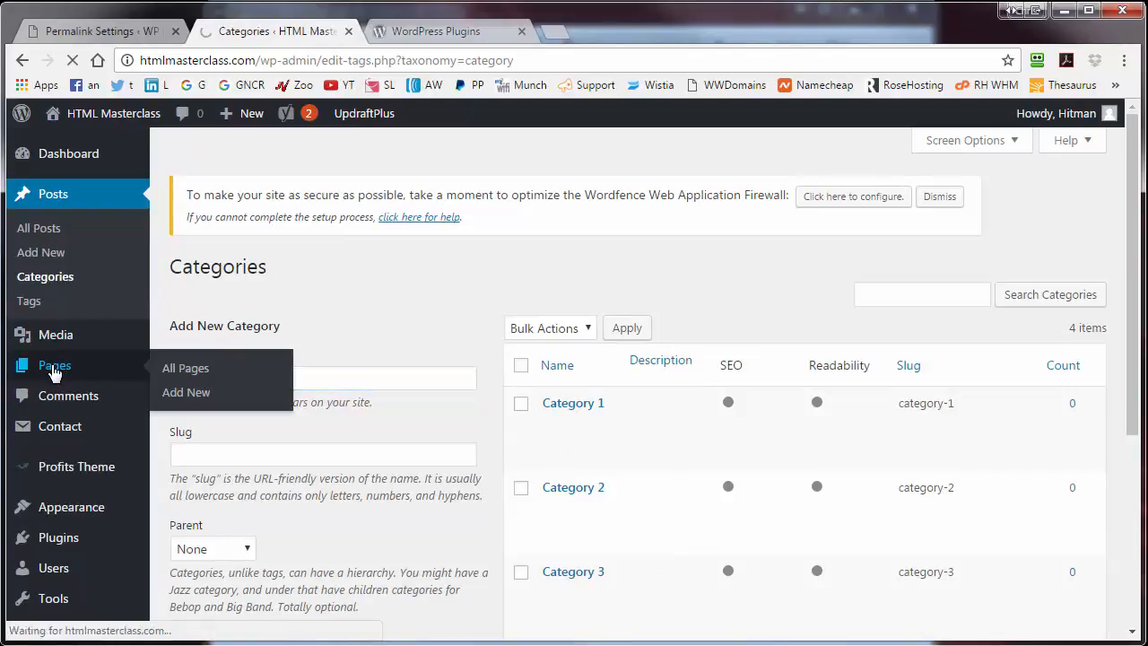
pyautogui.click(185, 367)
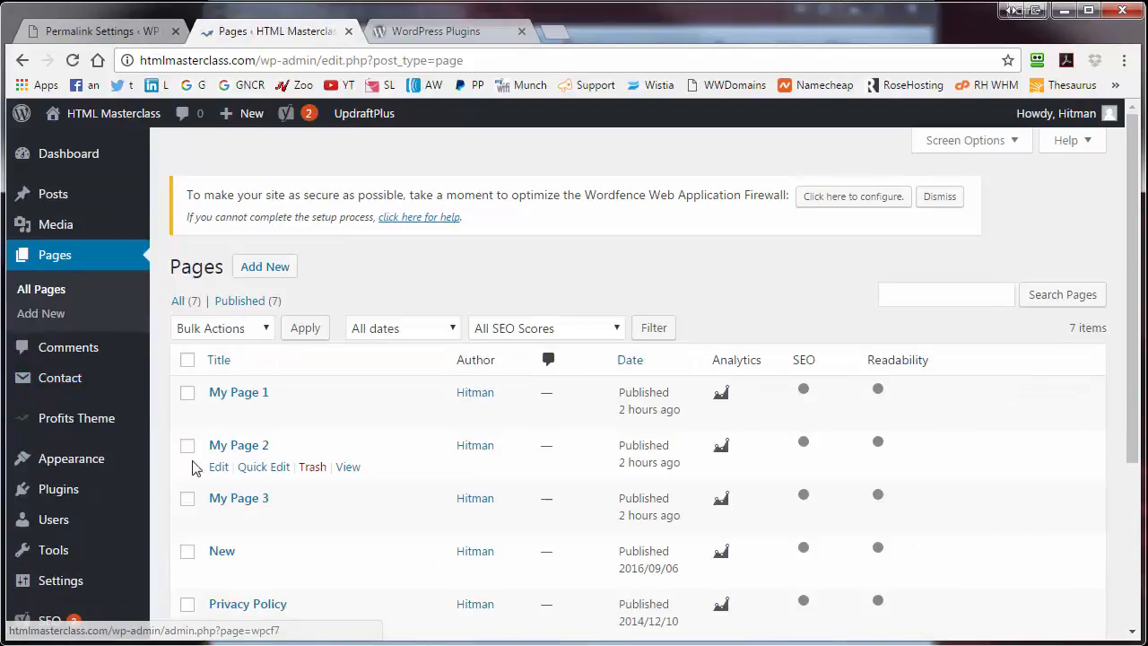
pyautogui.moveTo(231, 500)
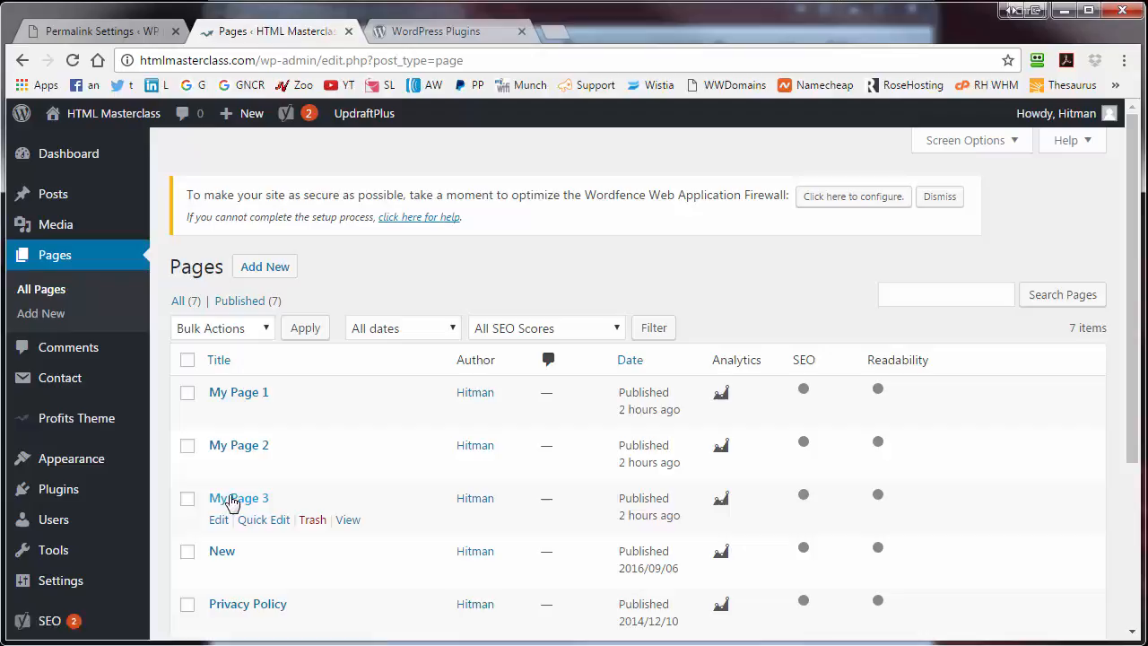